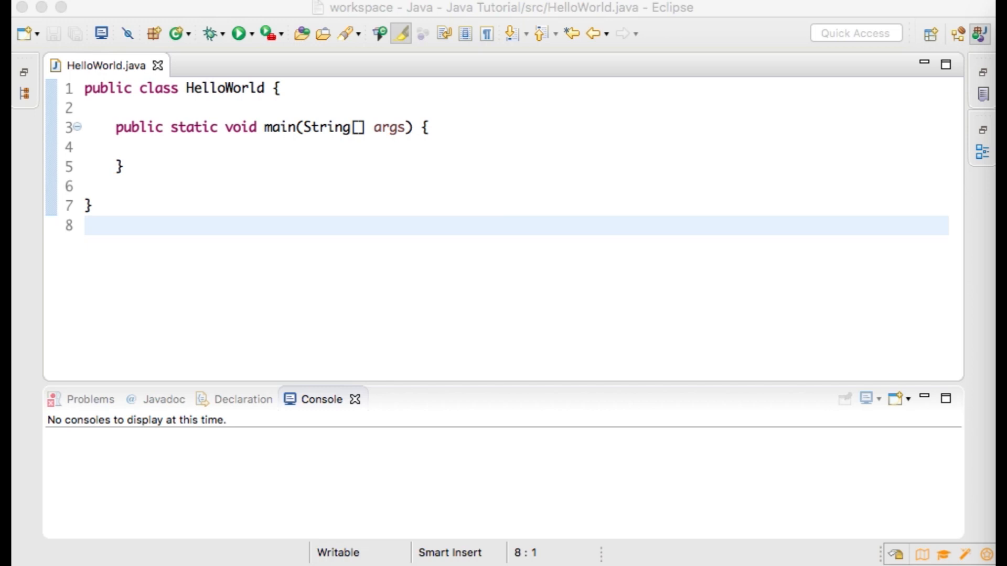
Add the line import java.util.HashSet; at the top of HelloWorld.java
left_click(87, 89)
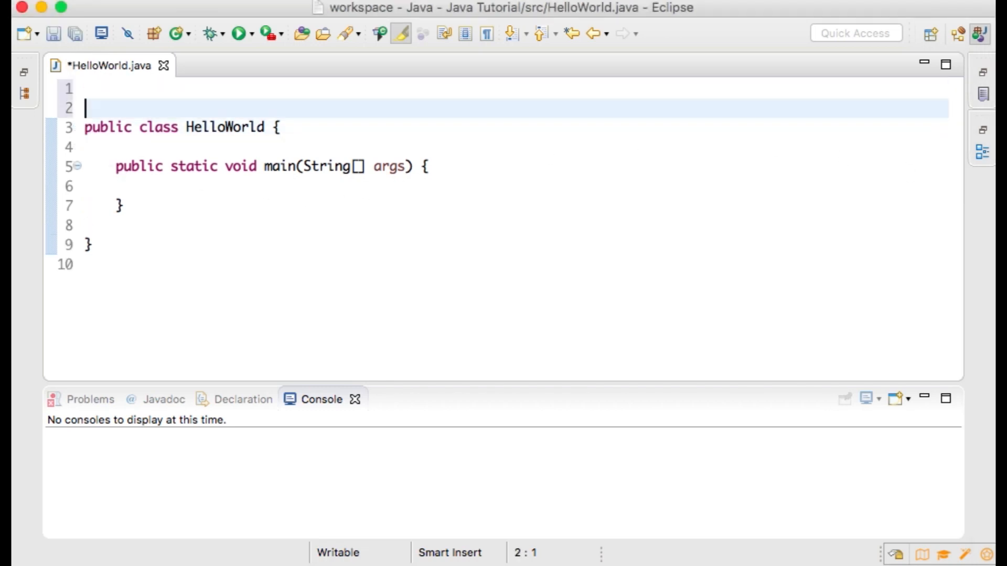
type("import")
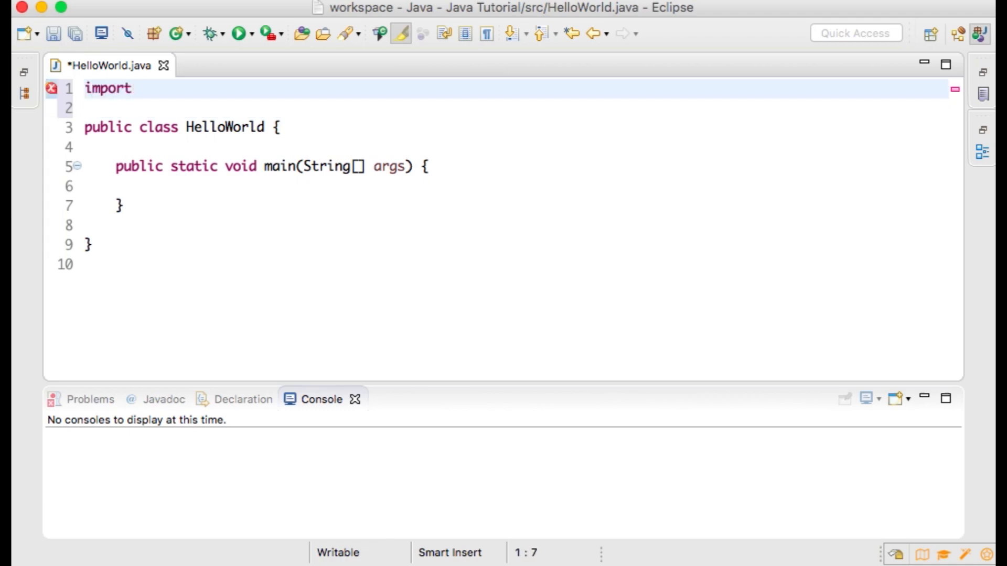
type("java.")
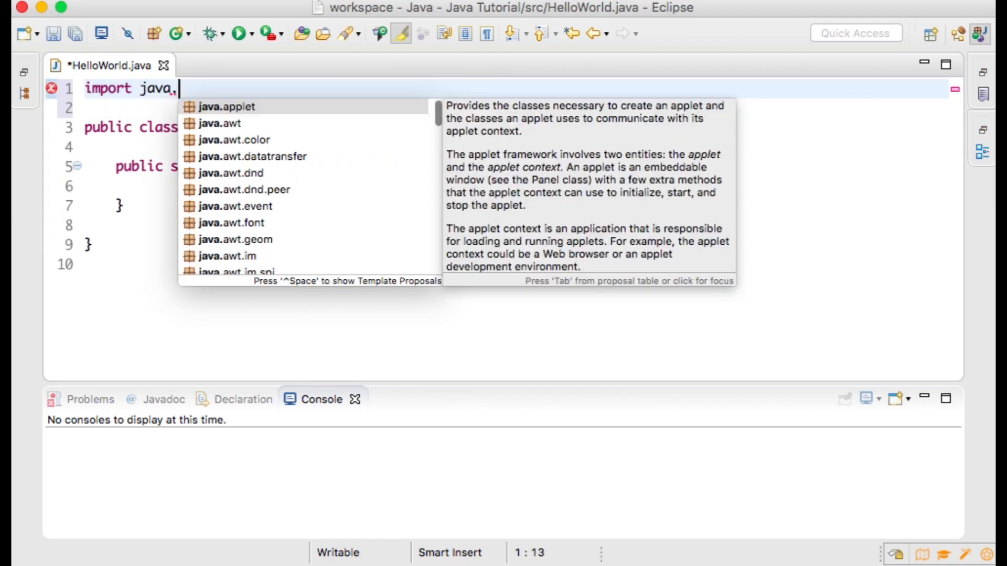
type("util.")
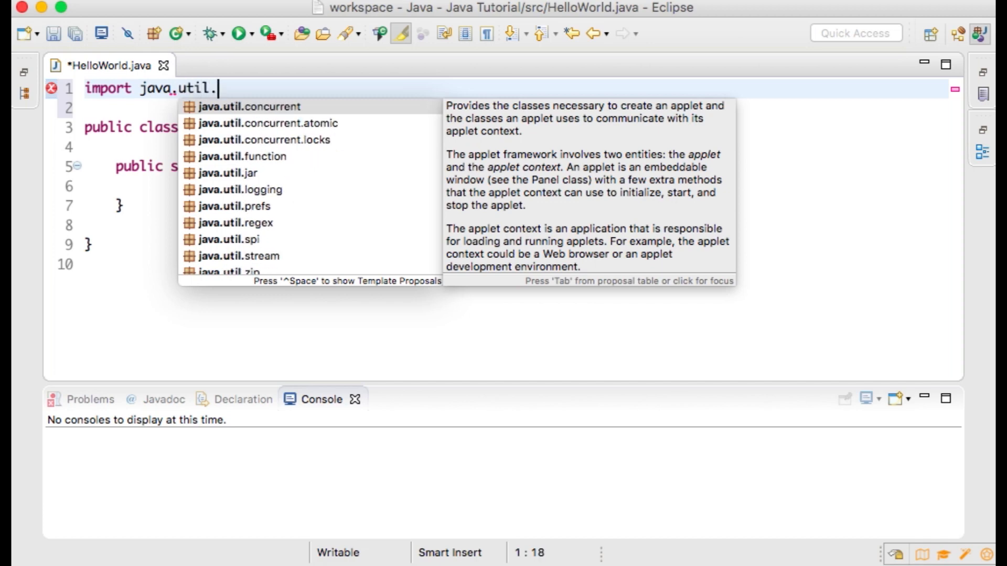
type("HashSet")
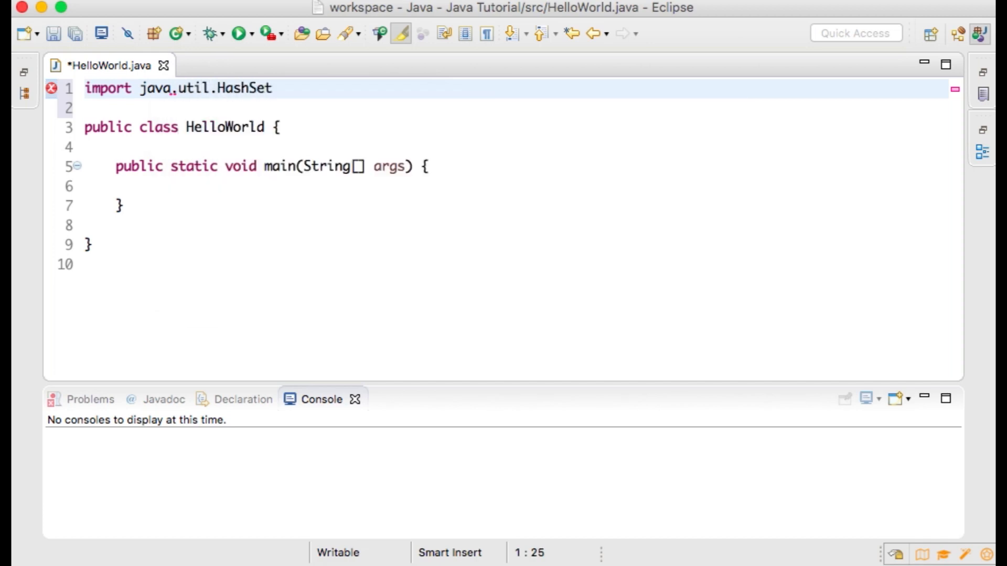
type(";")
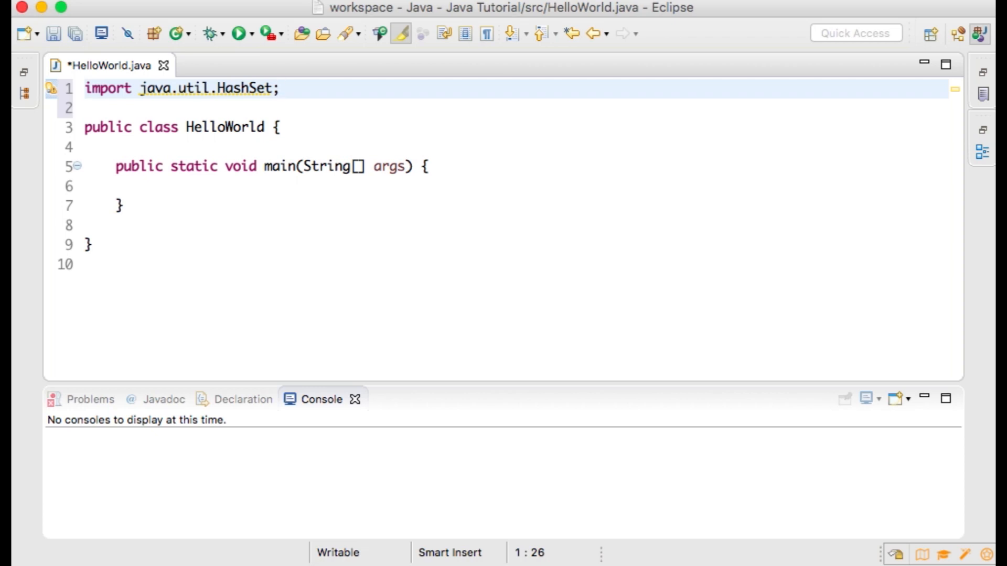
left_click(276, 88)
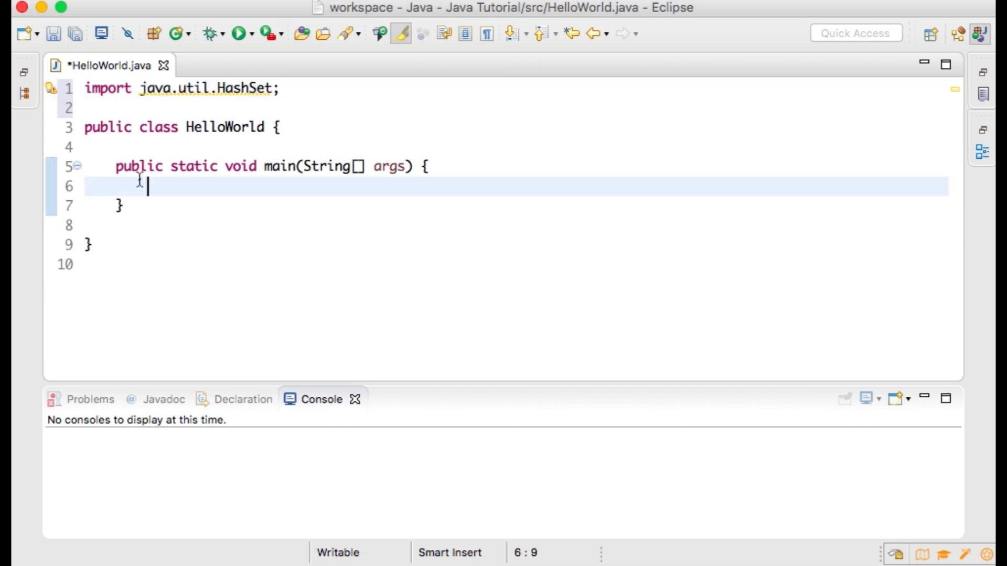
Write HashSet<String> classSet = new HashSet<String>(); inside main
type("HashSet")
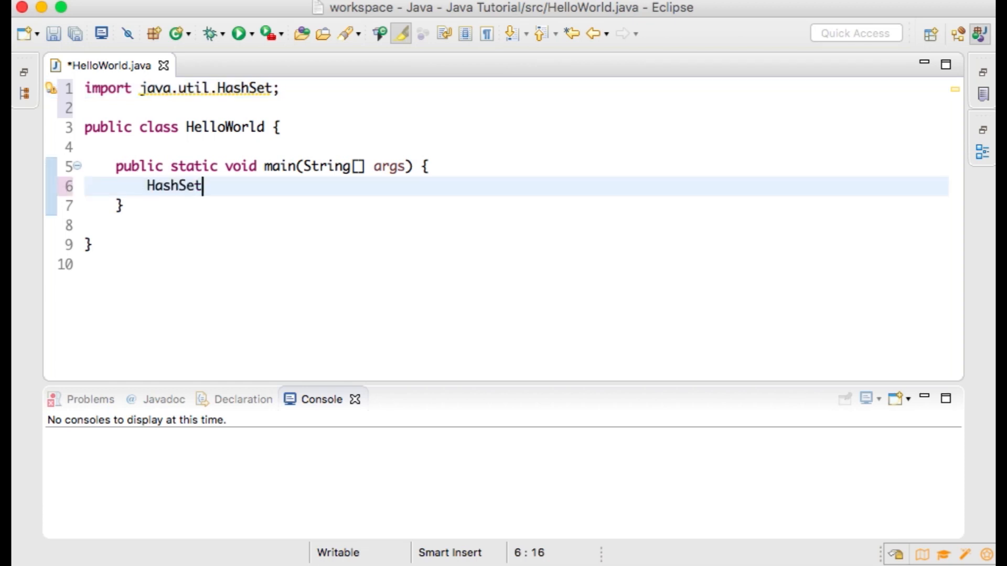
type("<S>")
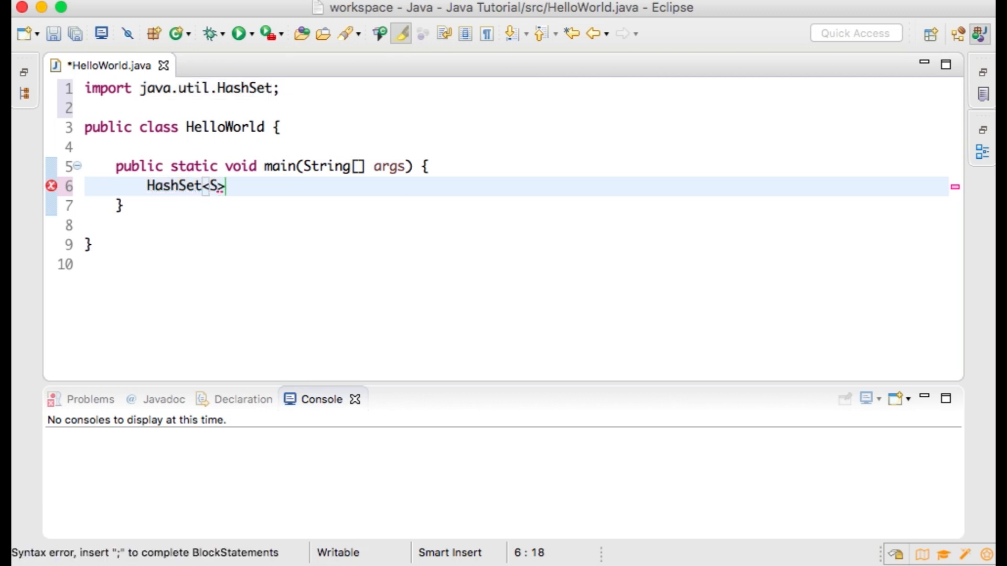
type("tring")
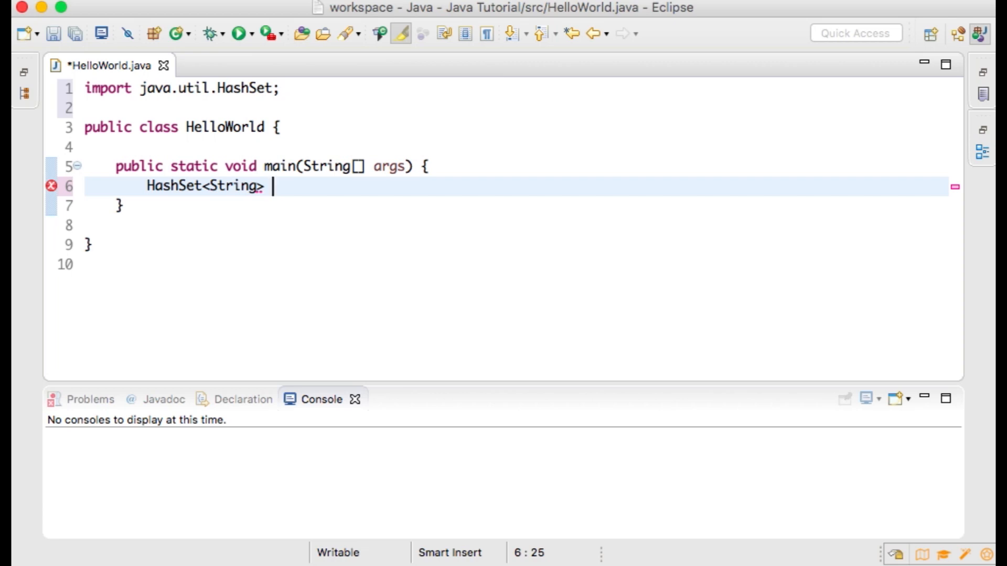
type("classSe")
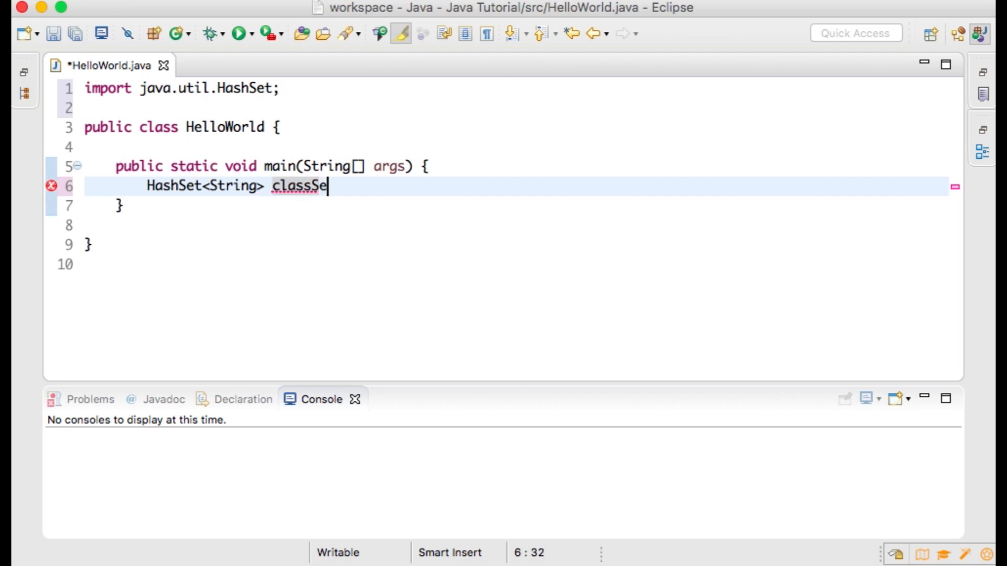
type("t")
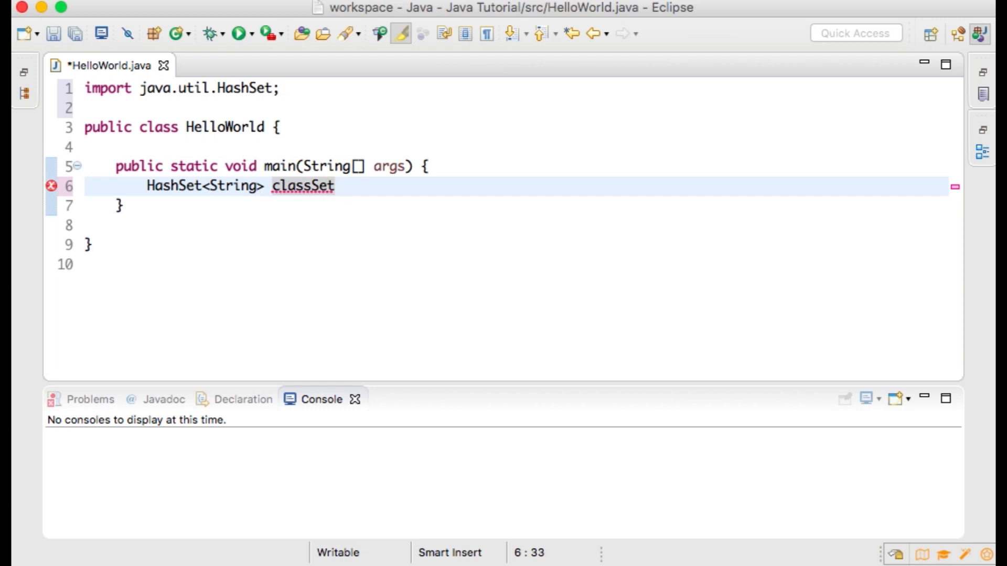
type("= new")
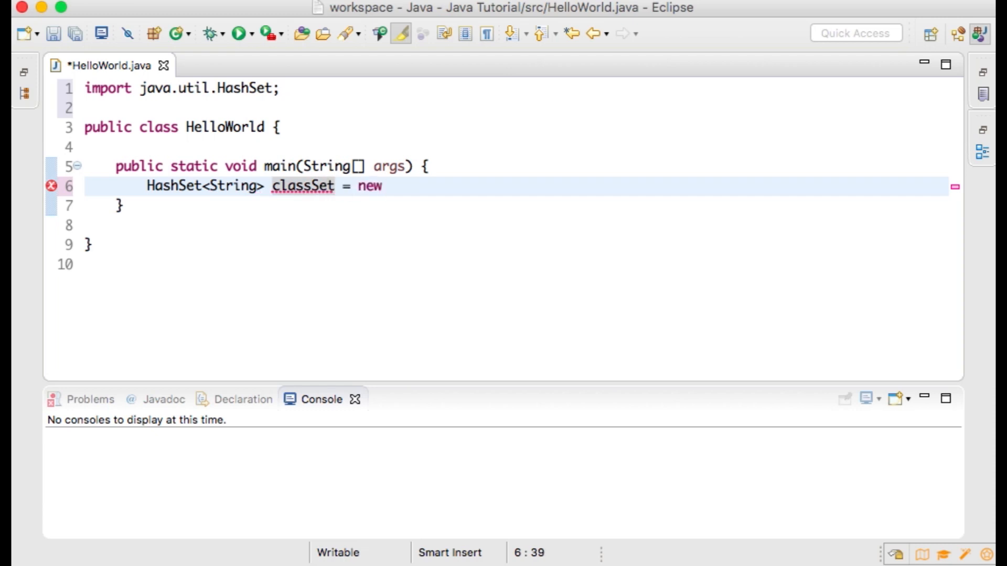
type("Hash")
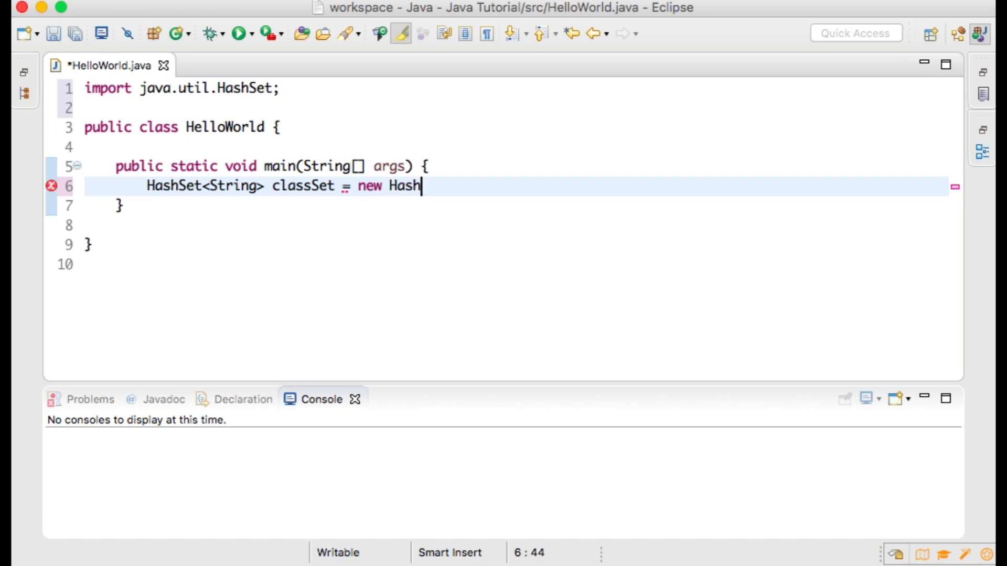
type("Set")
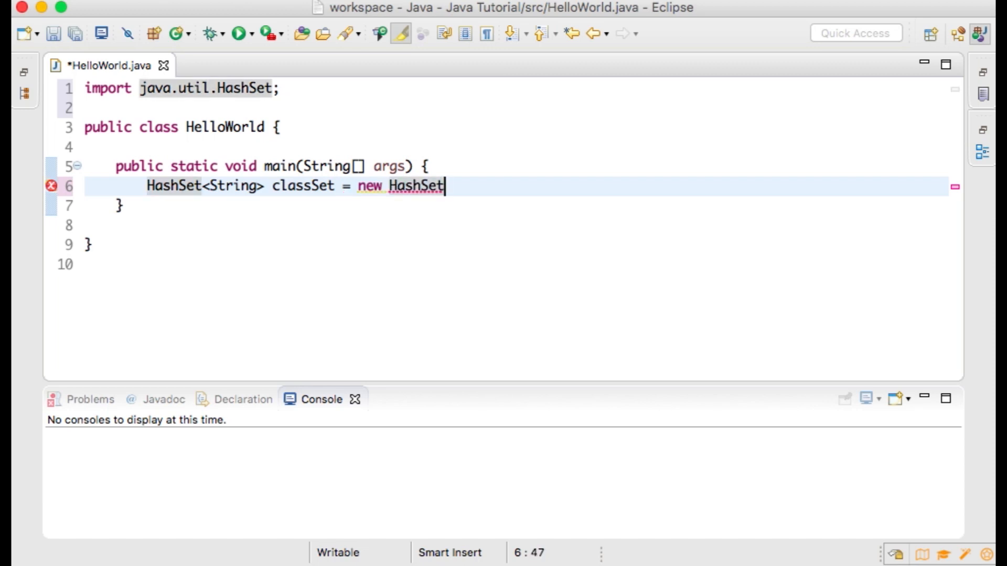
type("<String>")
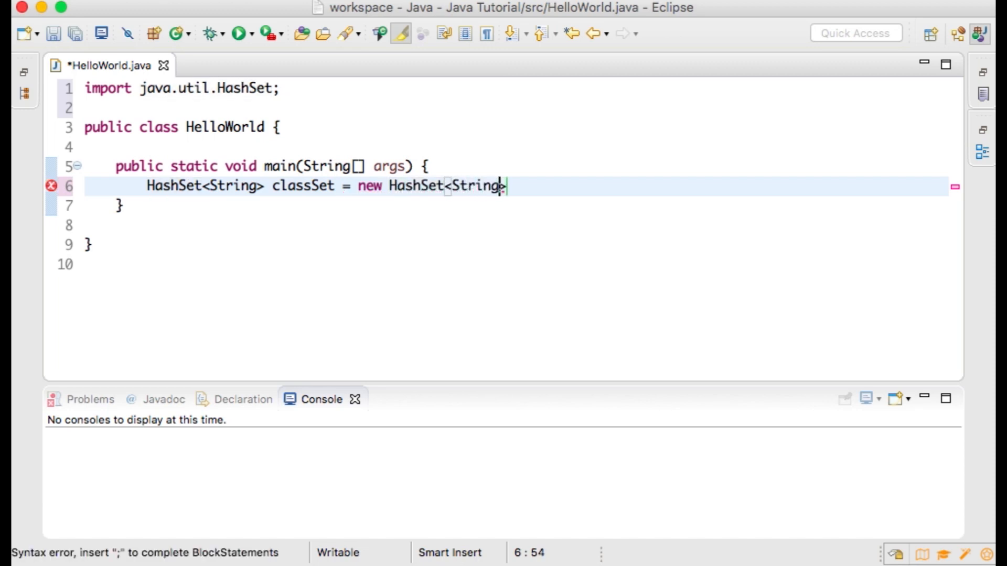
type(">")
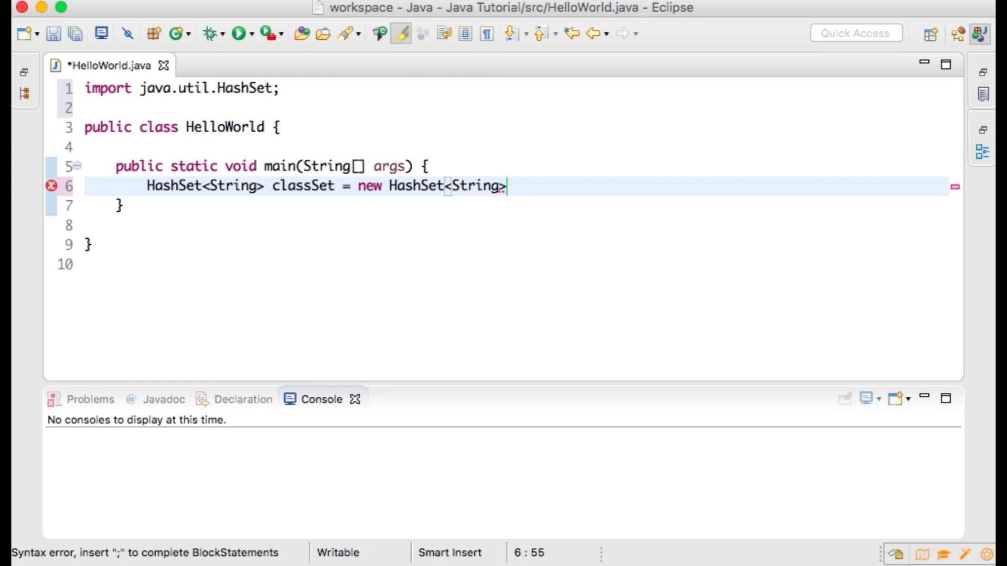
type("();")
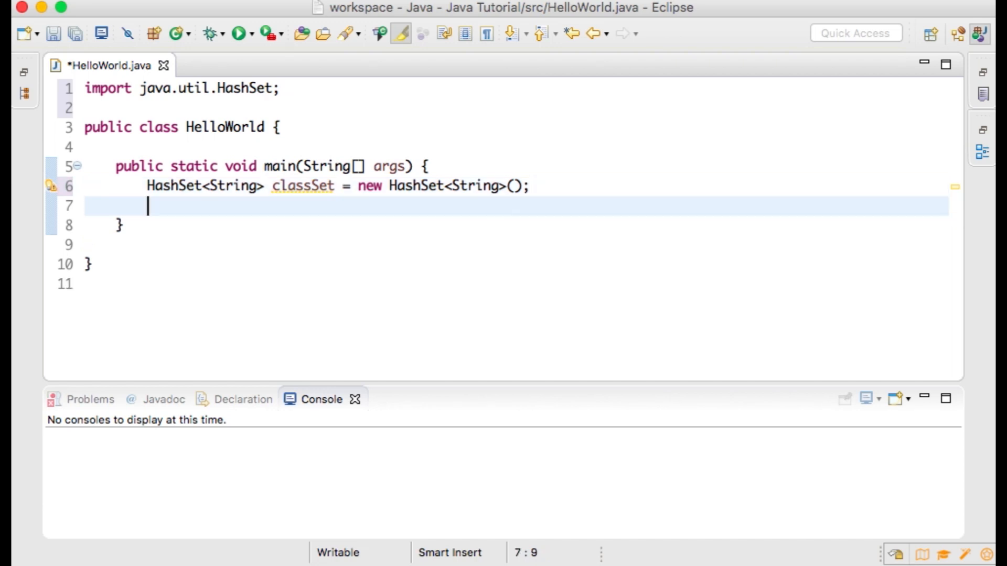
Add "Julia Kate" and "Ava Jane" to classSet with add()
type("classSet.a")
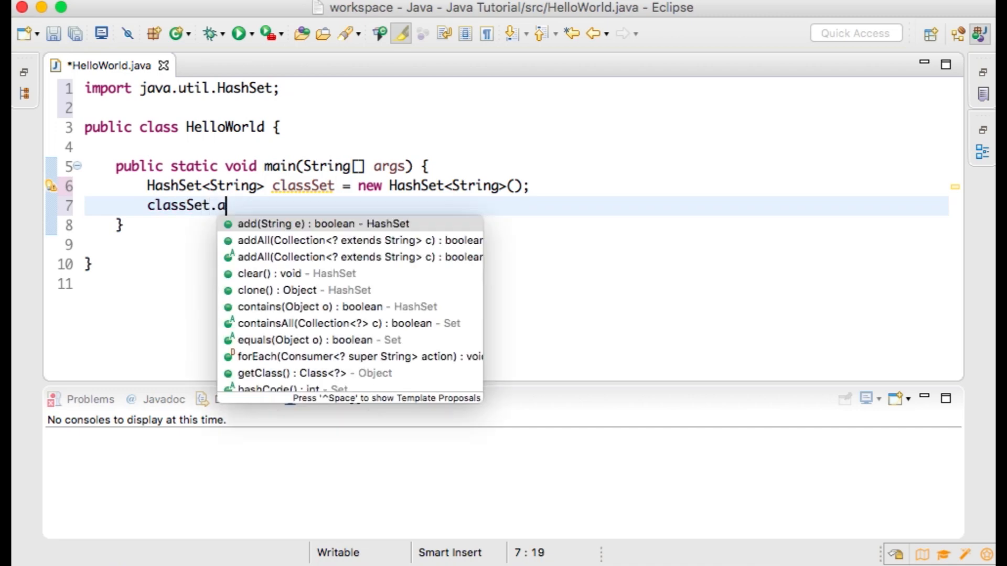
type("dd(\"")
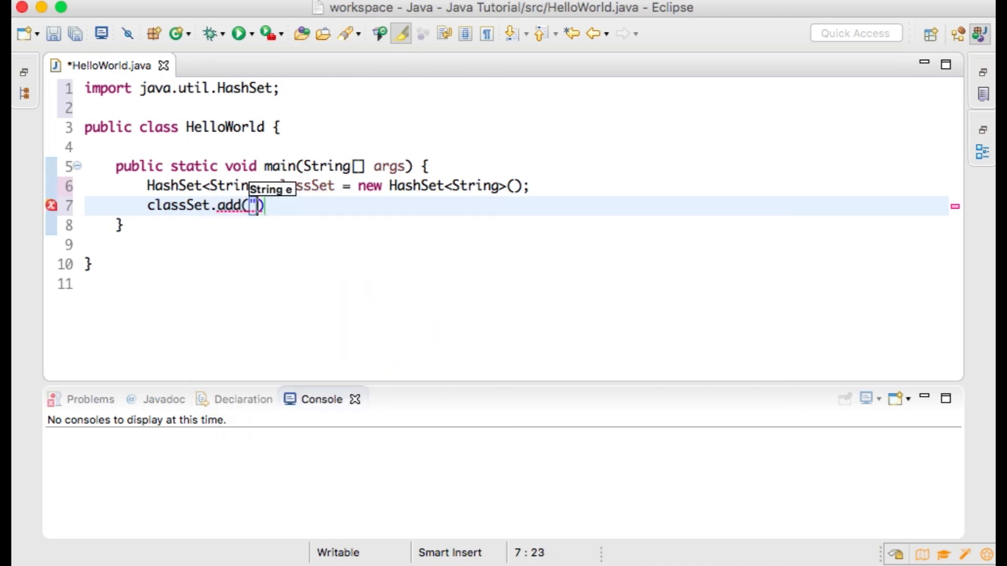
type("Julia Kat")
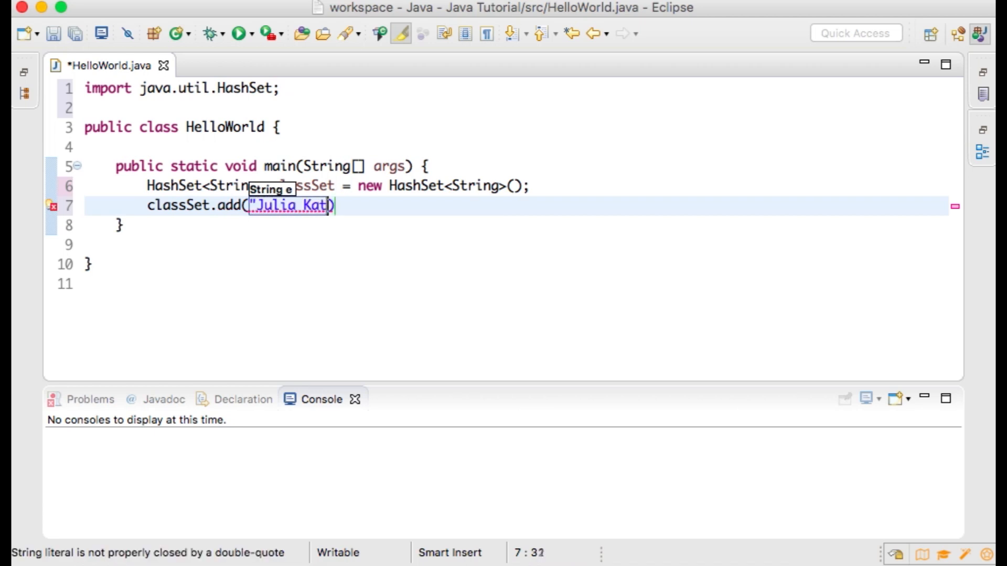
type("e\"")
type("classS")
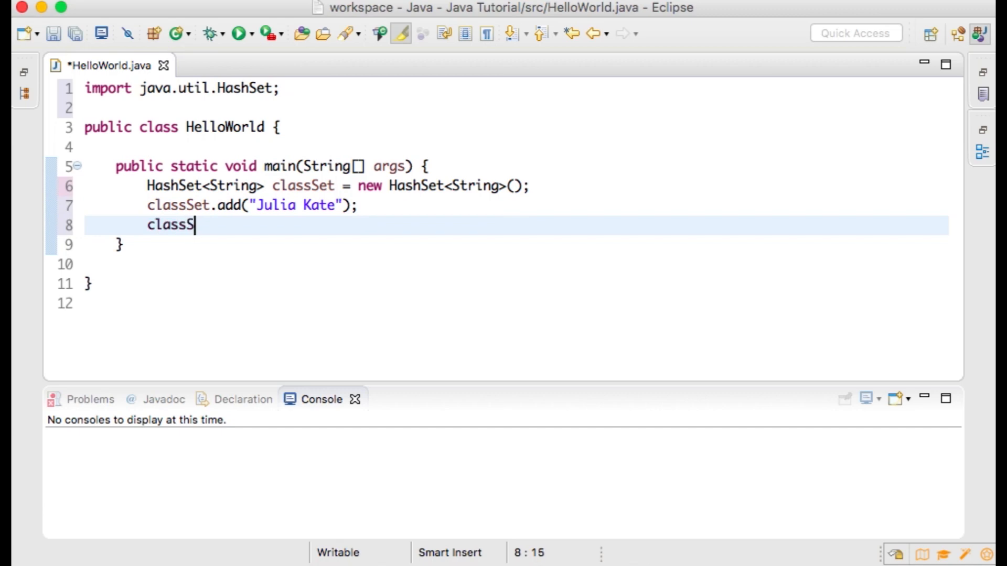
type("et.add()")
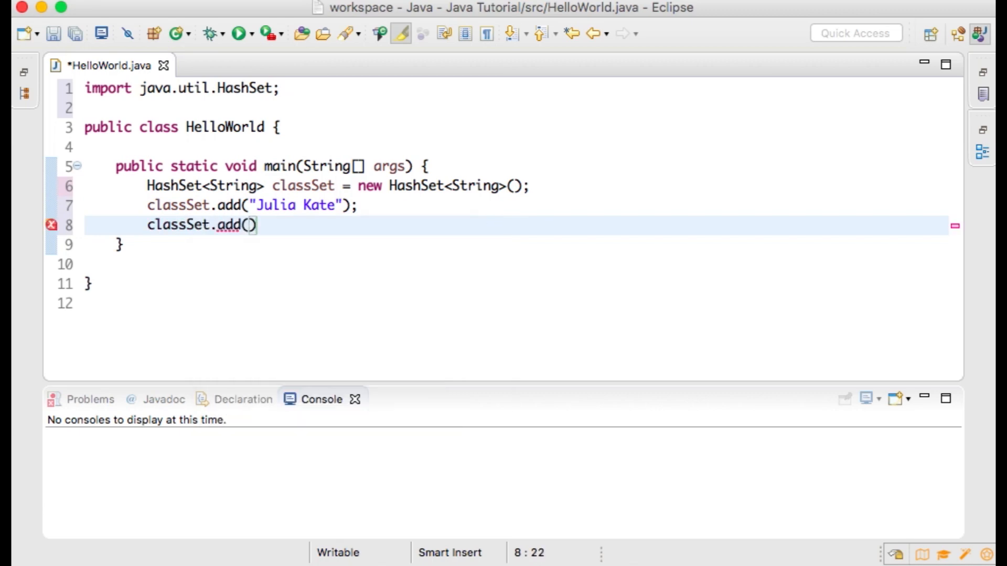
type("\"Ava \"")
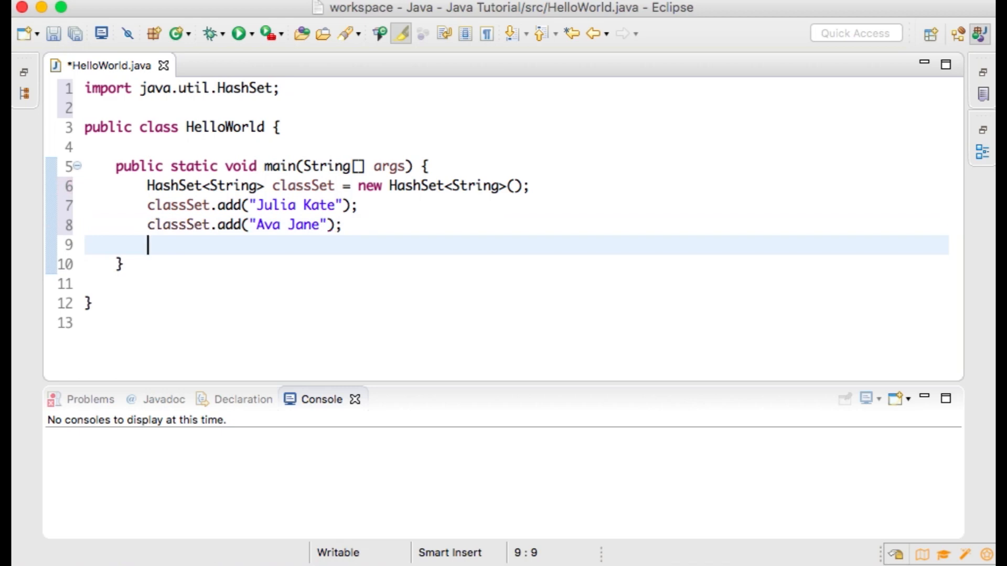
Add "Jason Charles" to classSet using the add completion
type("classSet.ad")
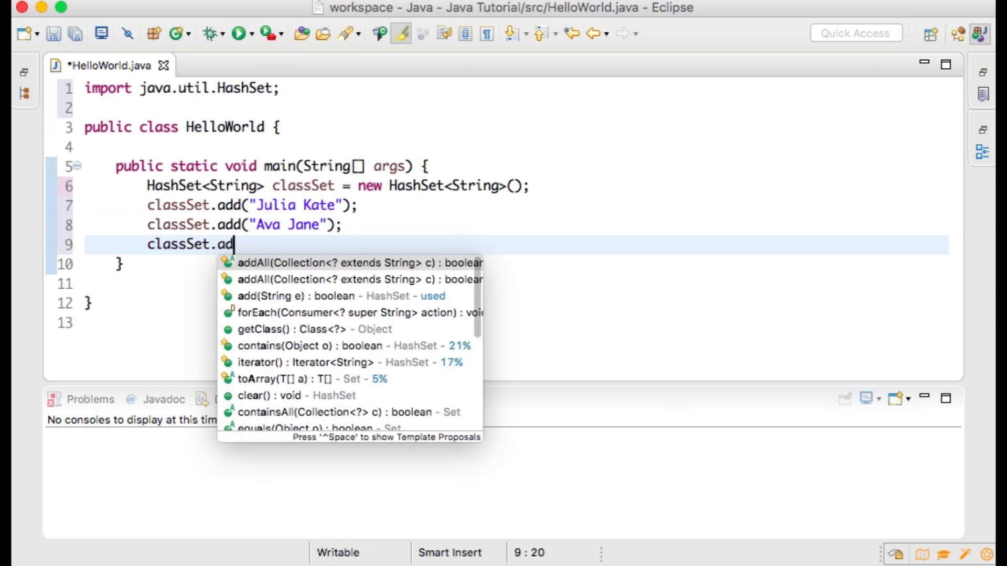
left_click(287, 296)
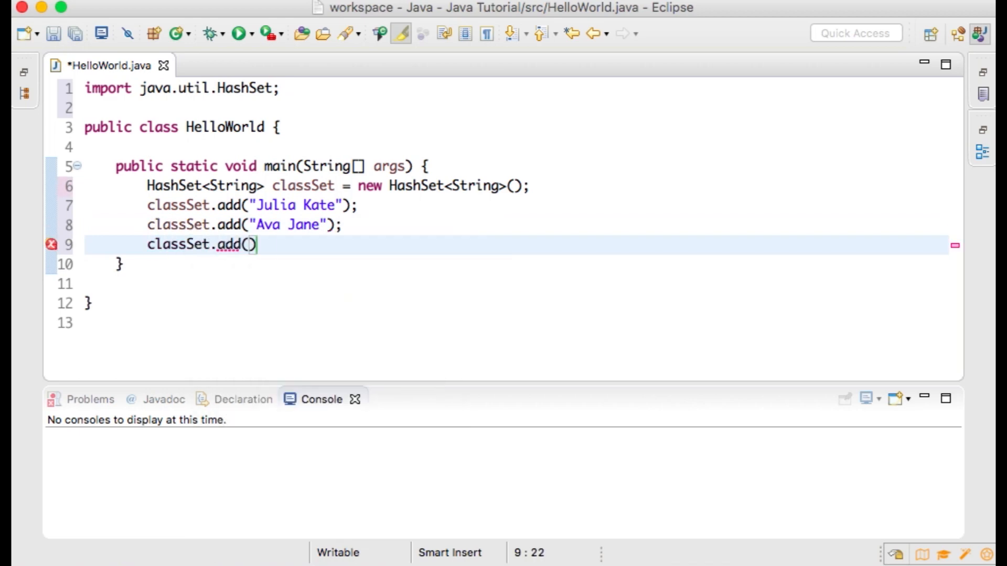
type("\"Jason Charl\"")
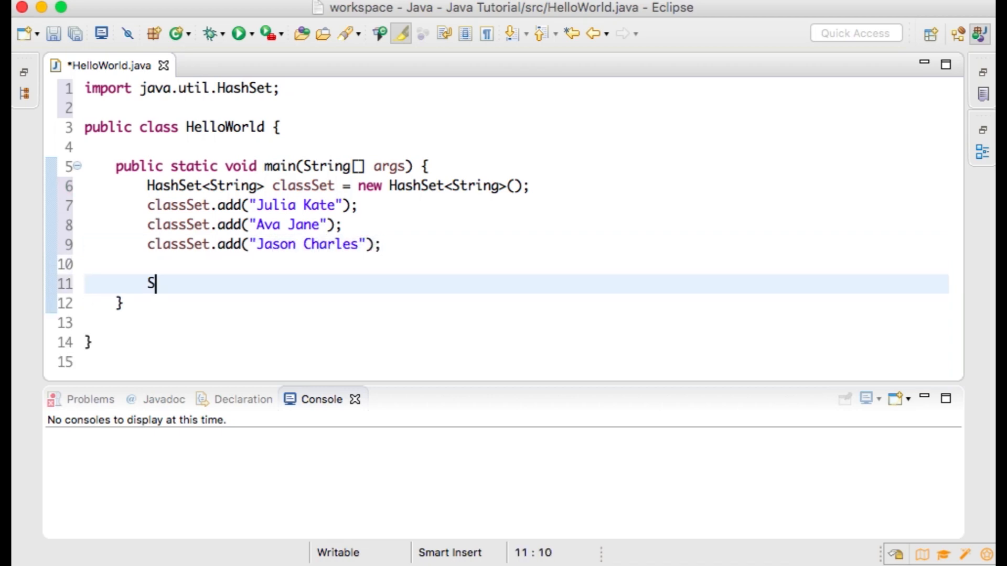
Print classSet with System.out.println and run, showing [Julia Kate, Ava Jane, Jason Charles]
type("ystem.out.println(classSet);")
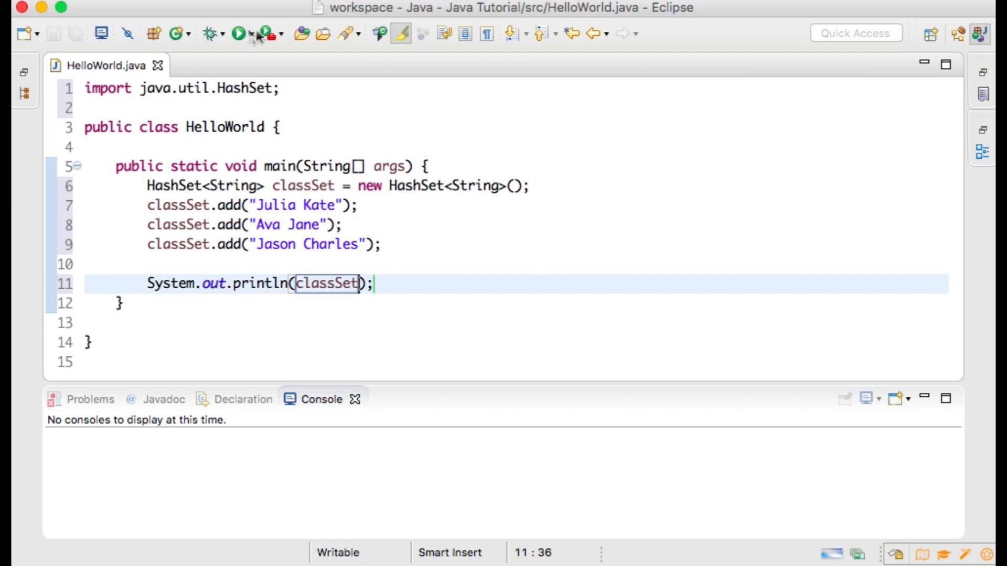
left_click(238, 33)
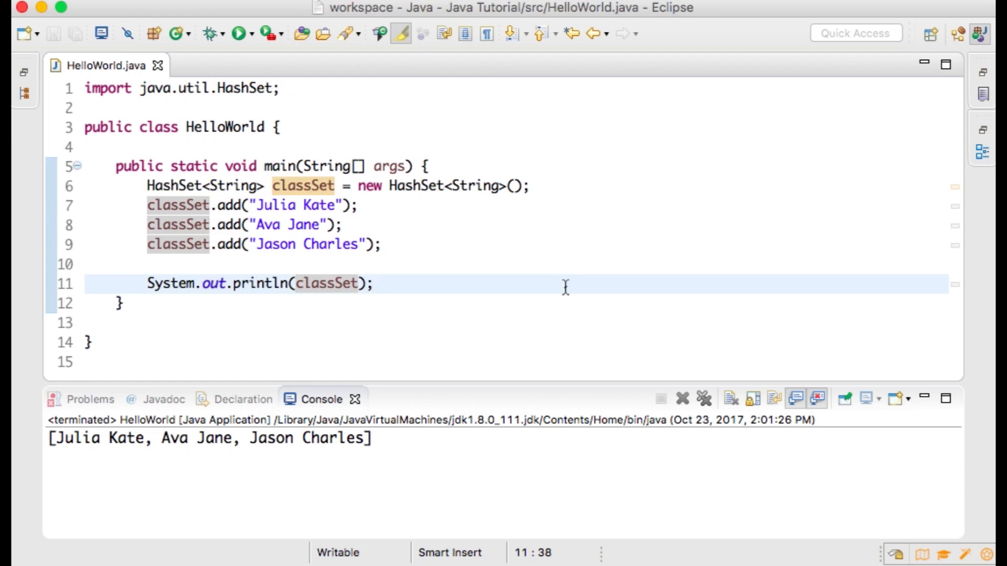
left_click(373, 284)
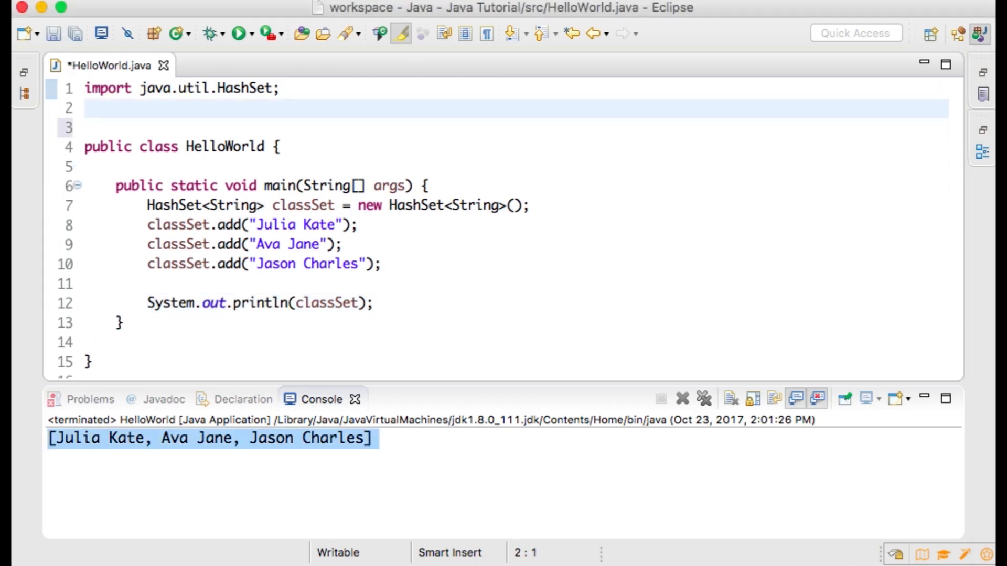
Add import java.util.Iterator; and begin an Iterator declaration below the println
type("import")
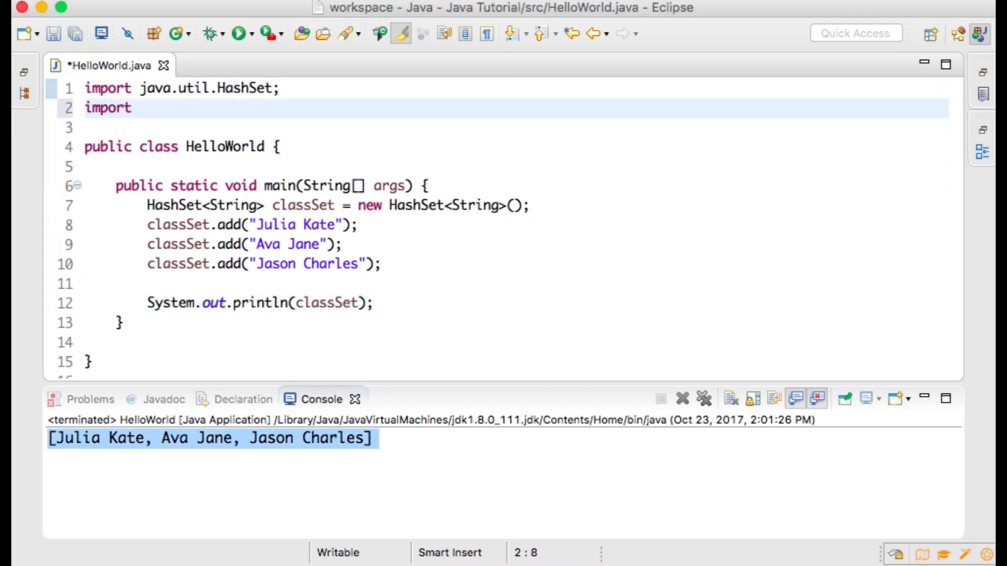
type("java")
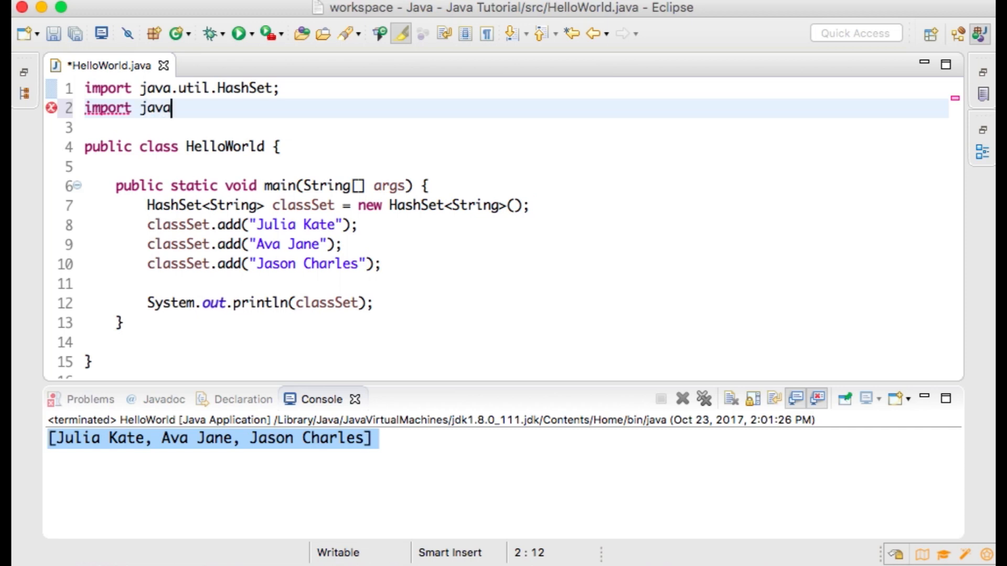
type(".unti")
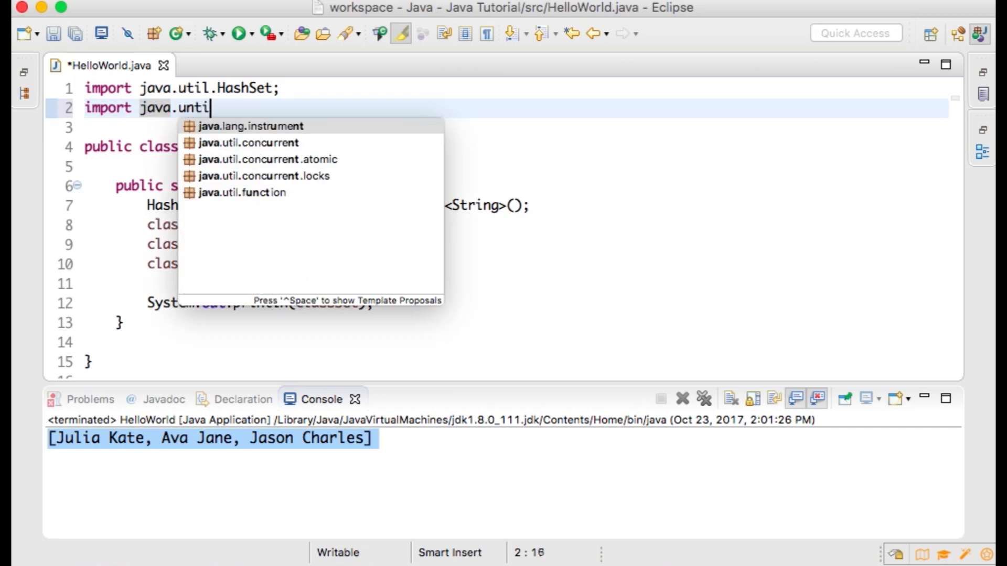
type(".Iterator")
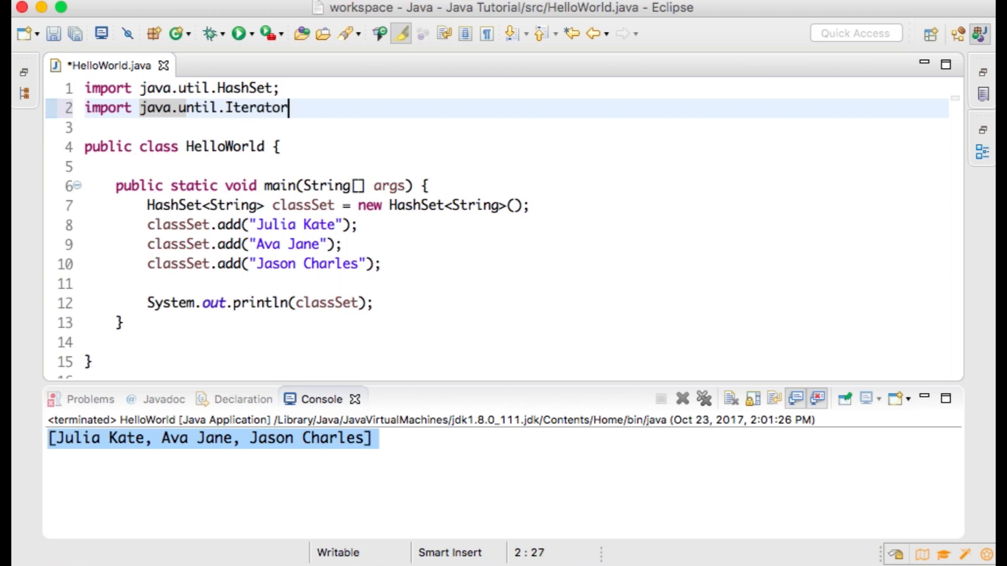
type(";")
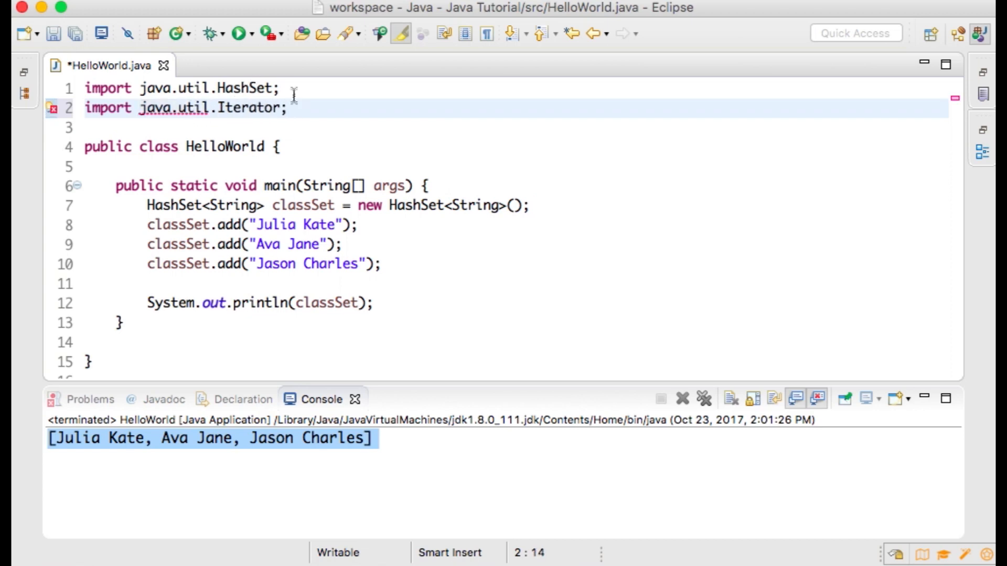
type("Iterator<>")
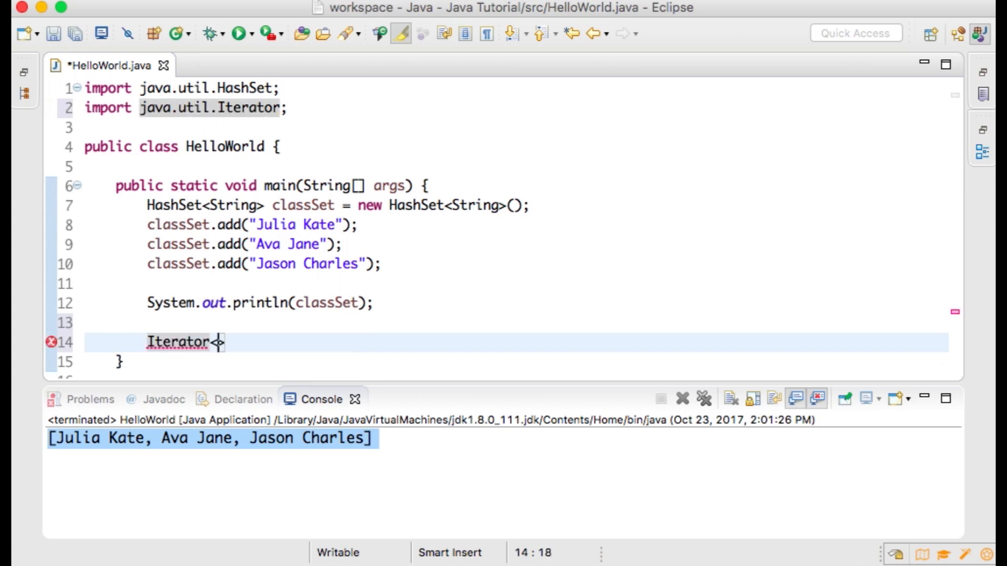
Declare Iterator<String> iterator = classSet.iterator();
type("<String>")
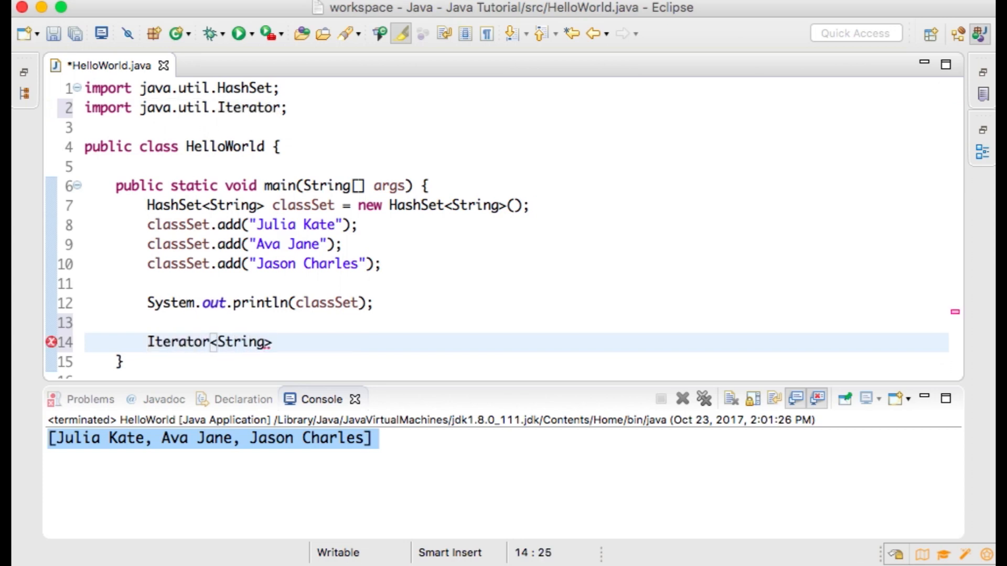
type("iterat")
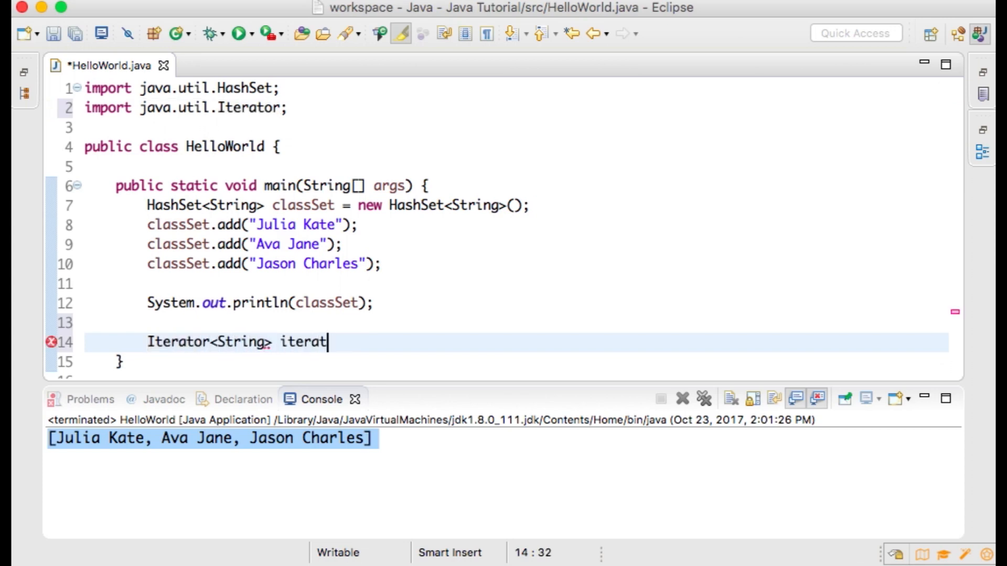
type("or =")
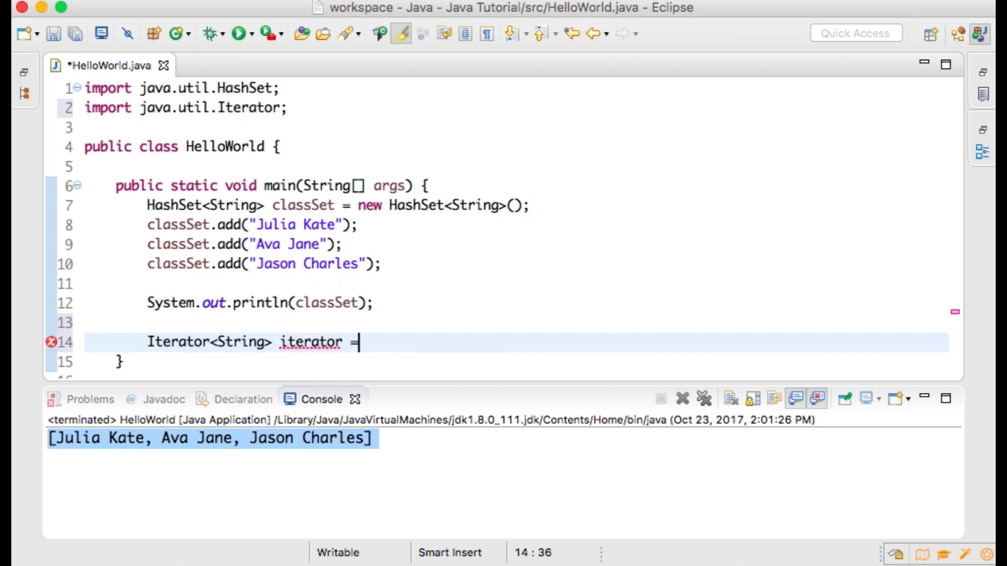
type("classSet.iterator();")
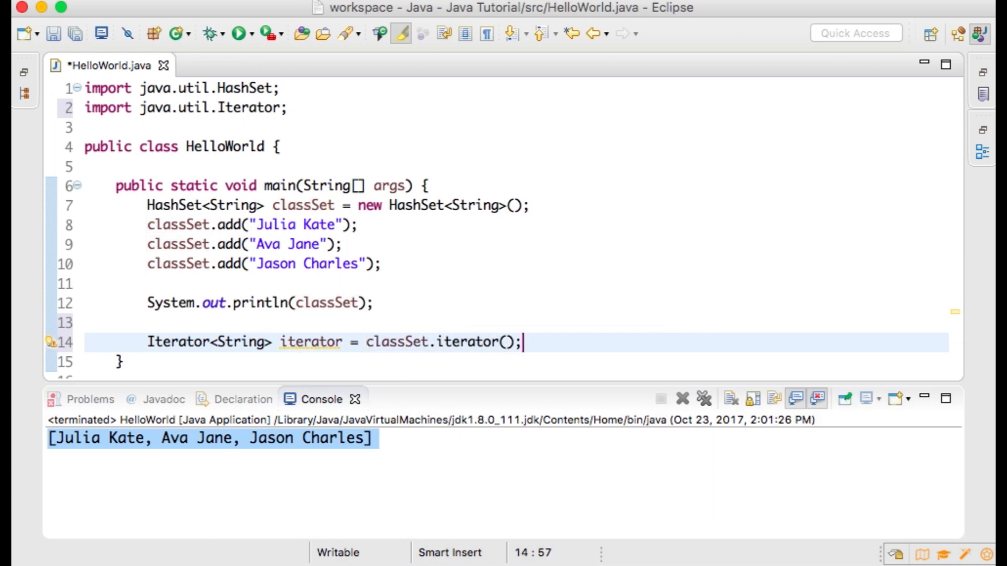
Write a while (iterator.hasNext()) { loop header
type("w")
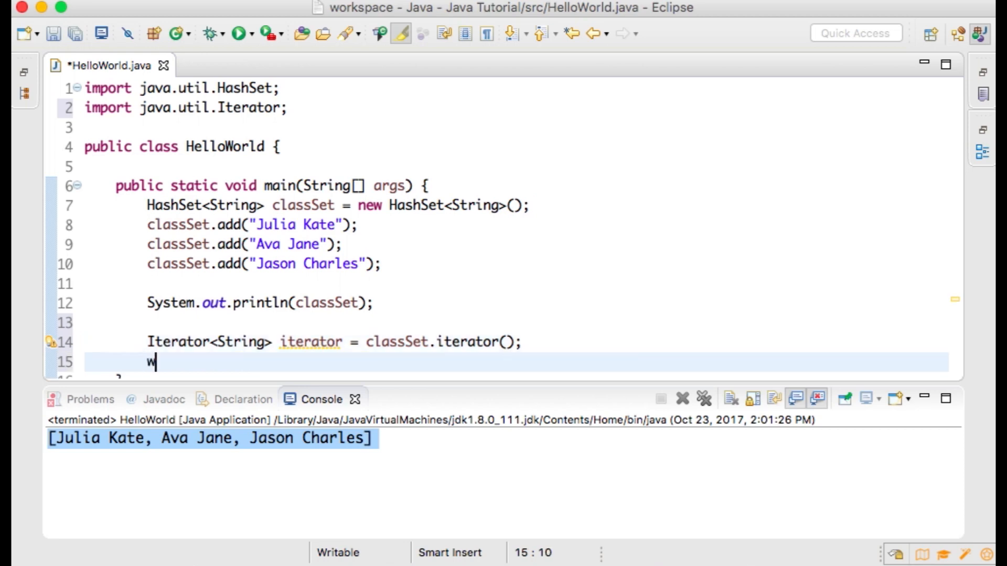
type("hile")
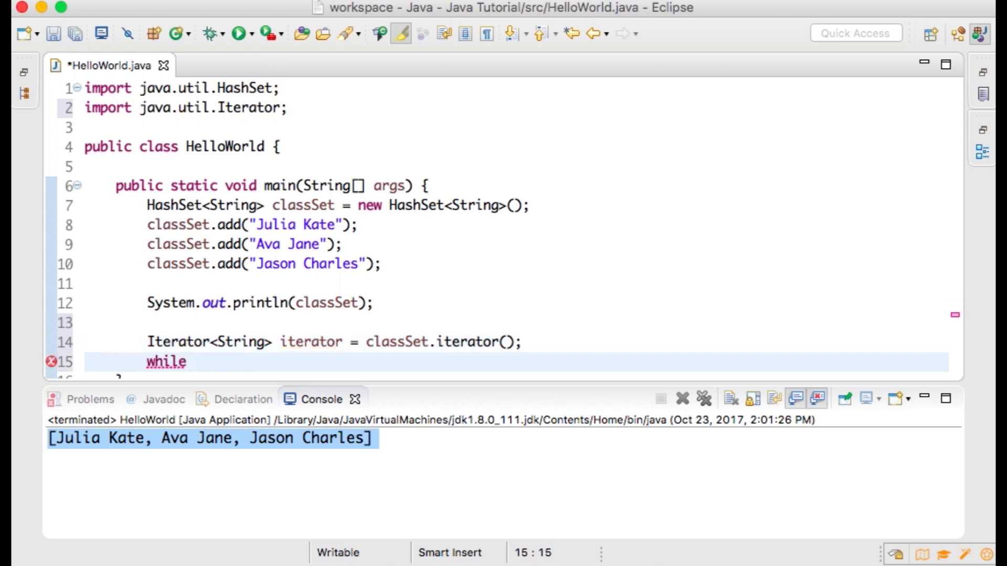
type("(iterator.hasNext(")
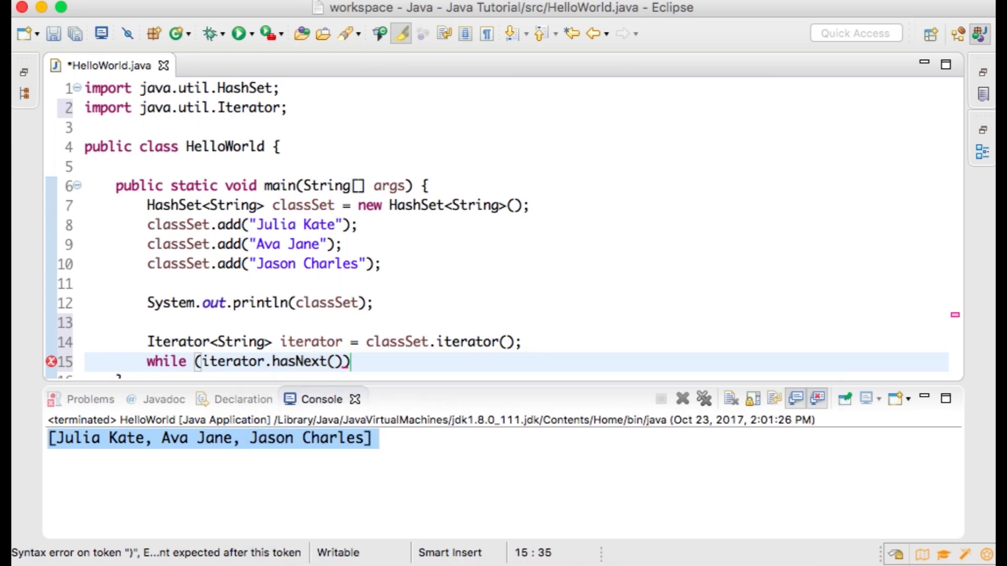
type("{")
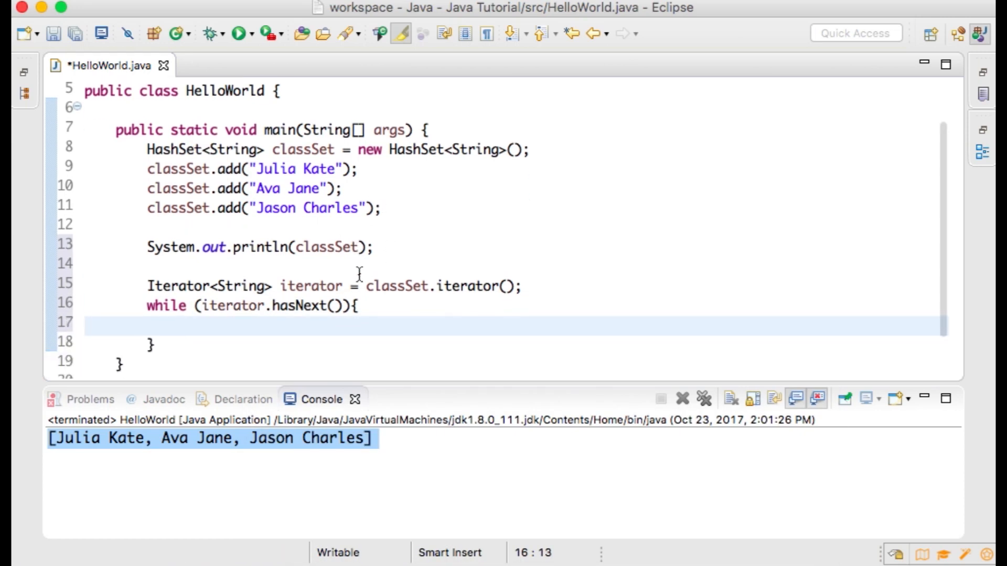
scroll("down", 3)
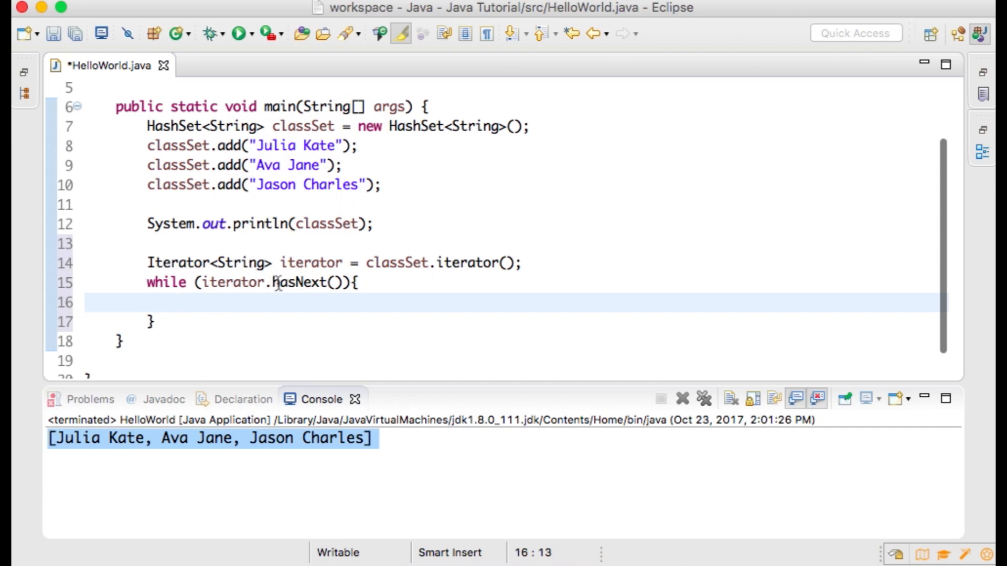
double_click(296, 282)
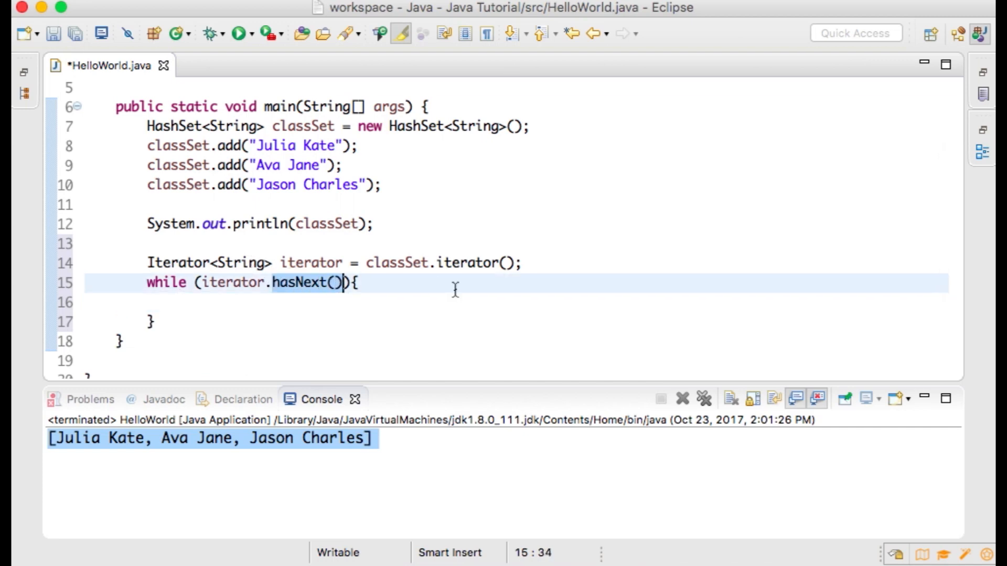
Inside the loop, print "Name: " + iterator.next() with System.out.println
type("System")
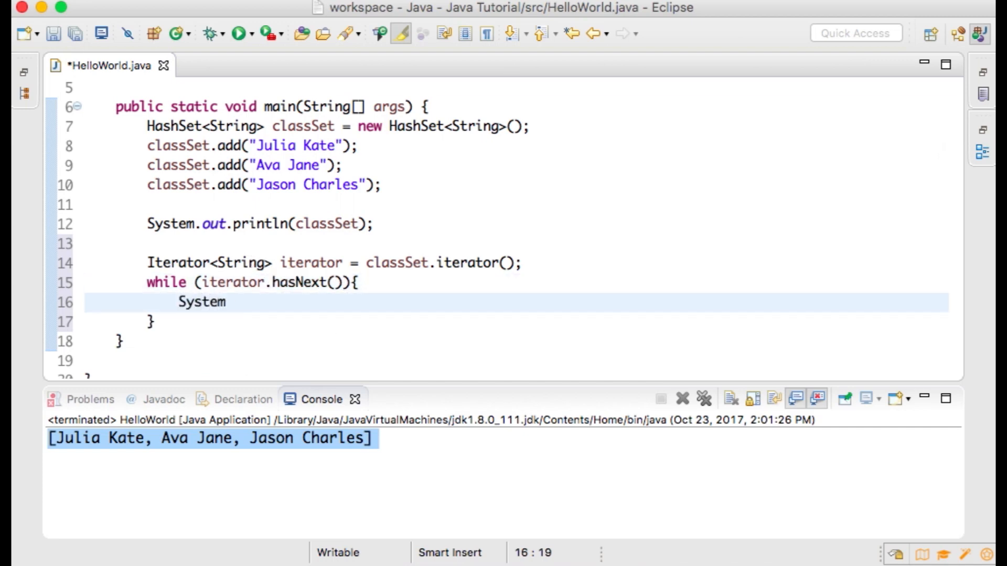
type(".out.println")
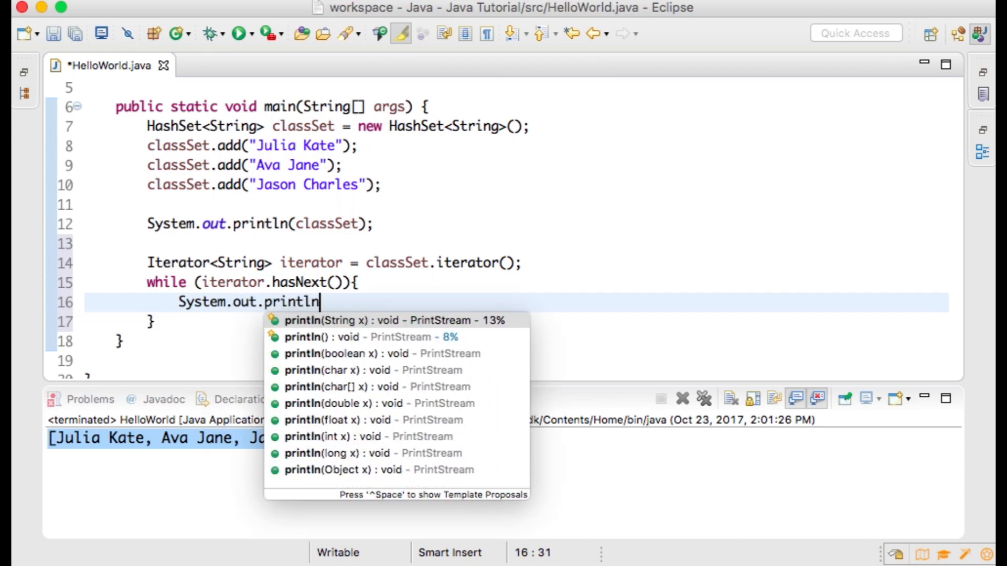
left_click(385, 321)
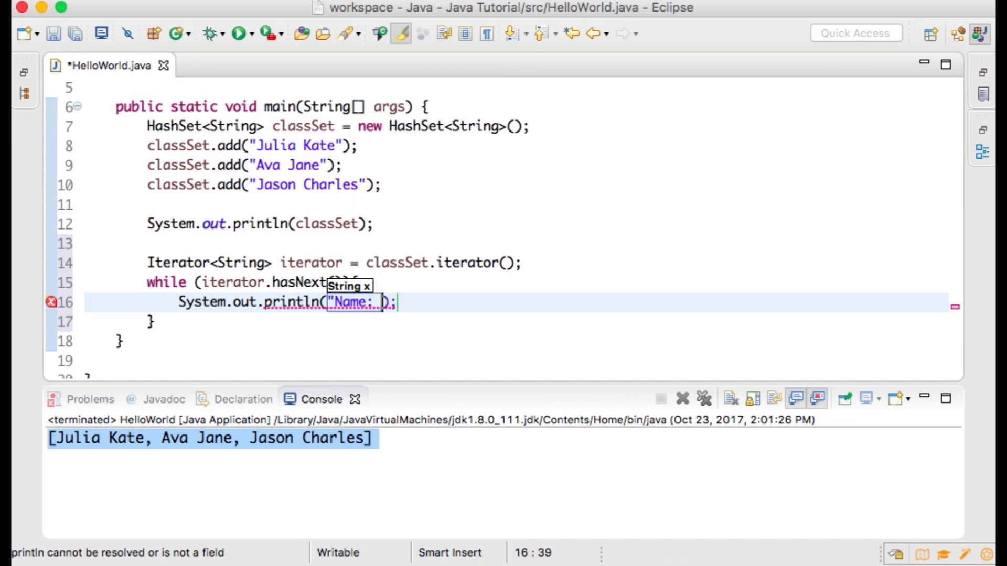
type("+")
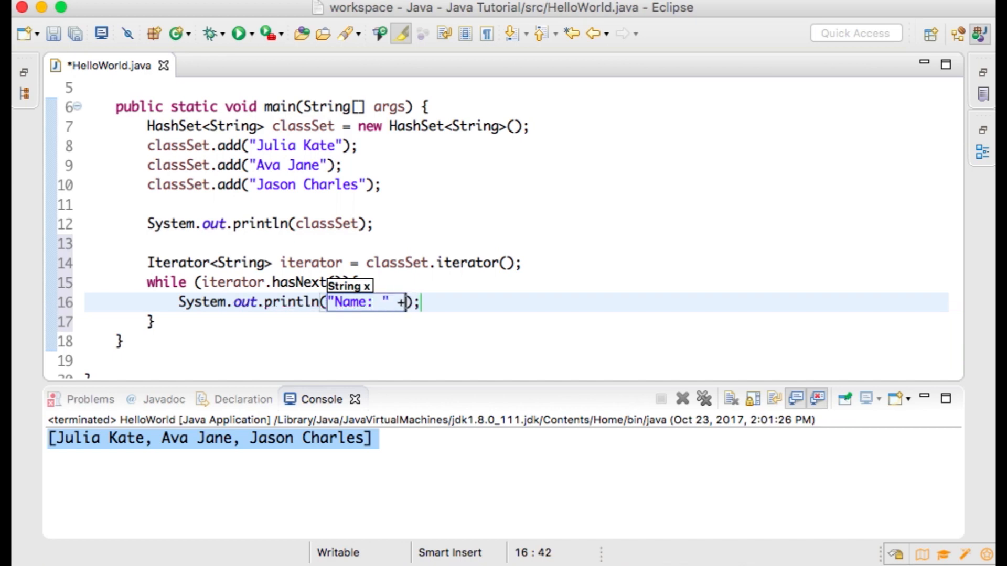
type("iterat")
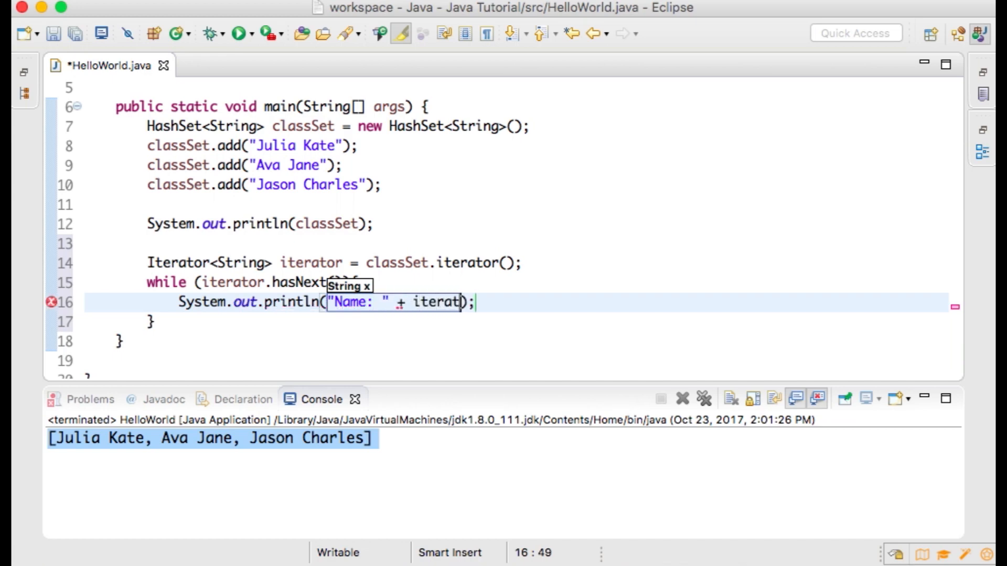
type(".next(")
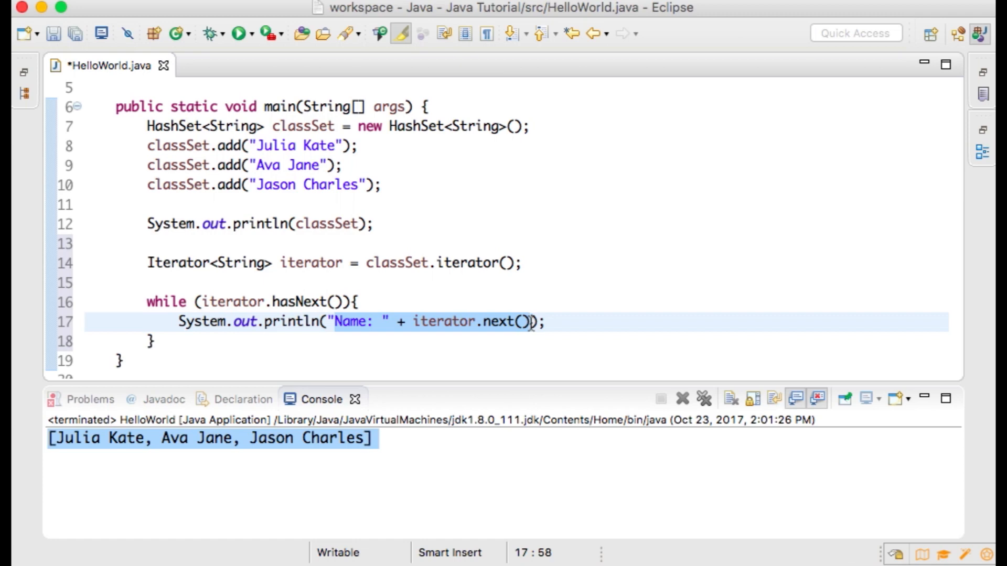
Run HelloWorld, proceeding past the Errors in Workspace dialog, to list each Name: line
left_click(236, 32)
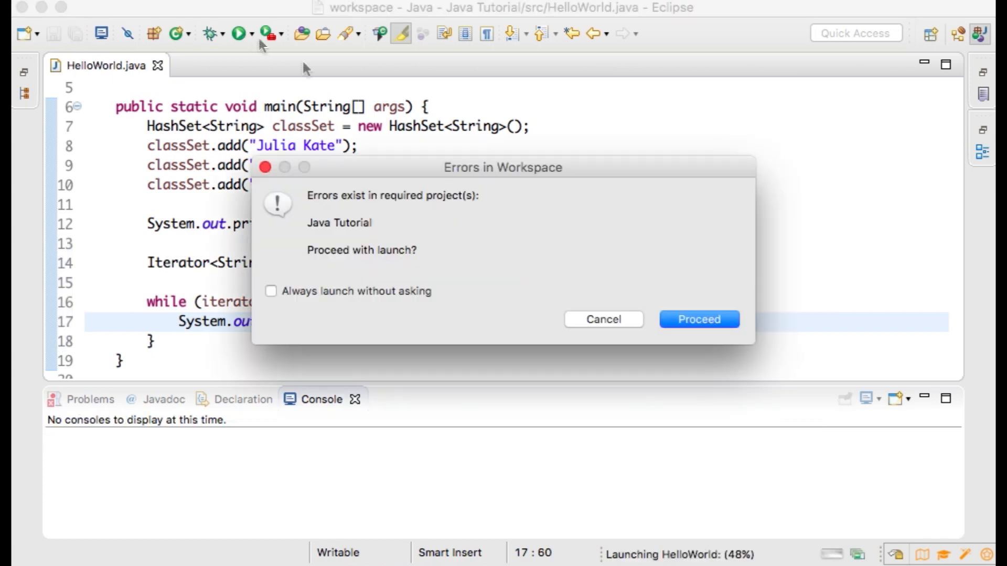
left_click(698, 319)
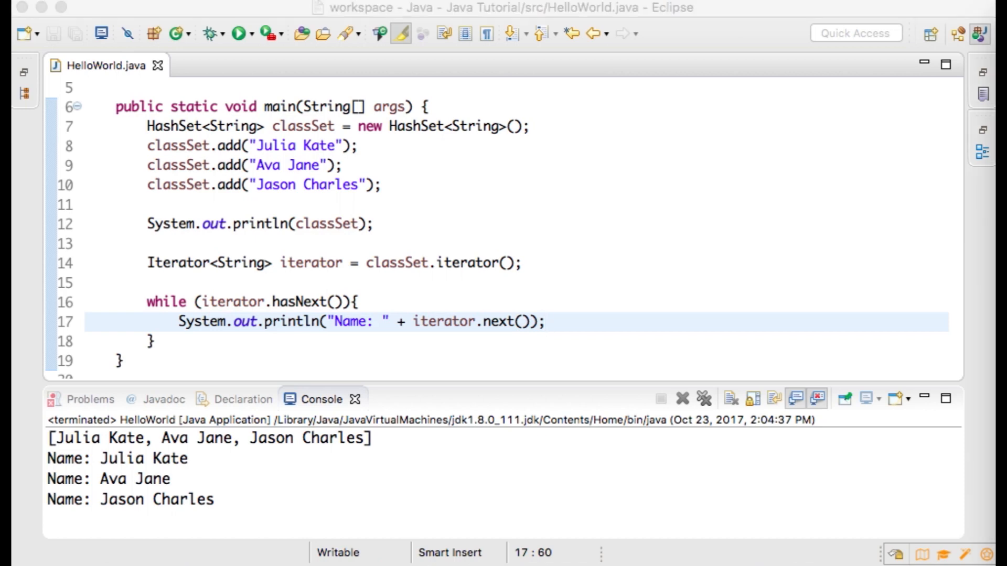
Declare HashSet<String> newToClass = new HashSet<String>();
type("HashS")
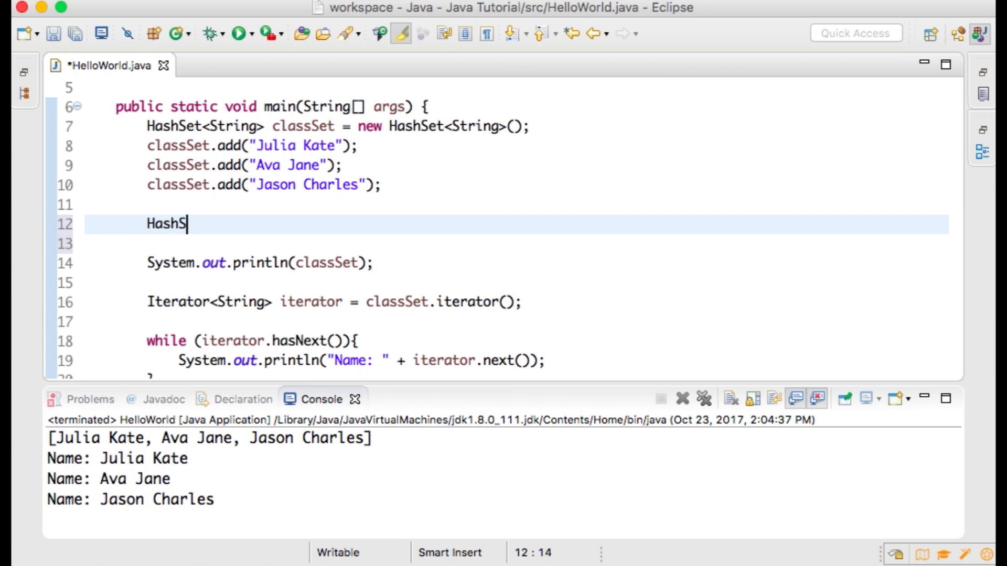
type("et<String> ne")
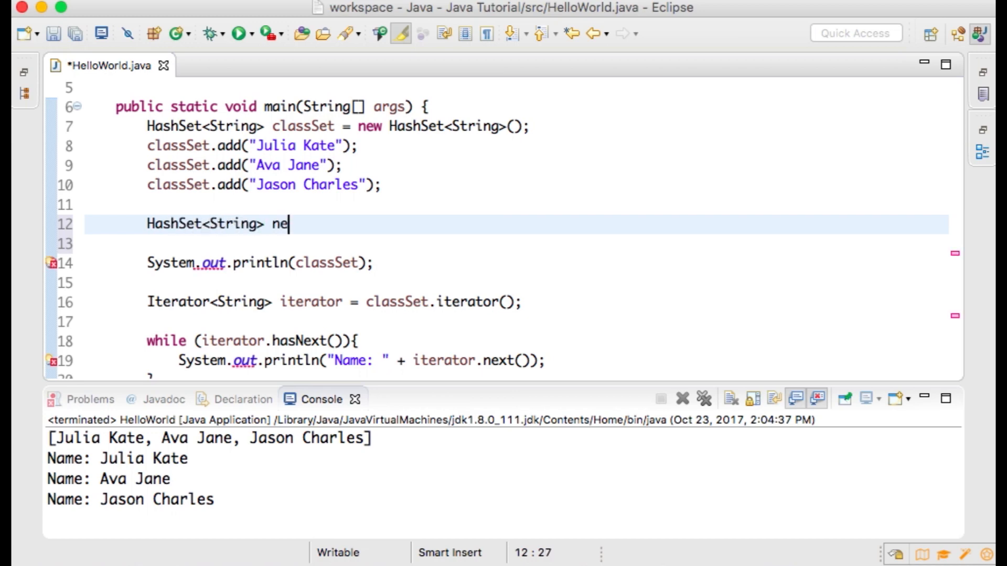
type("wToCla")
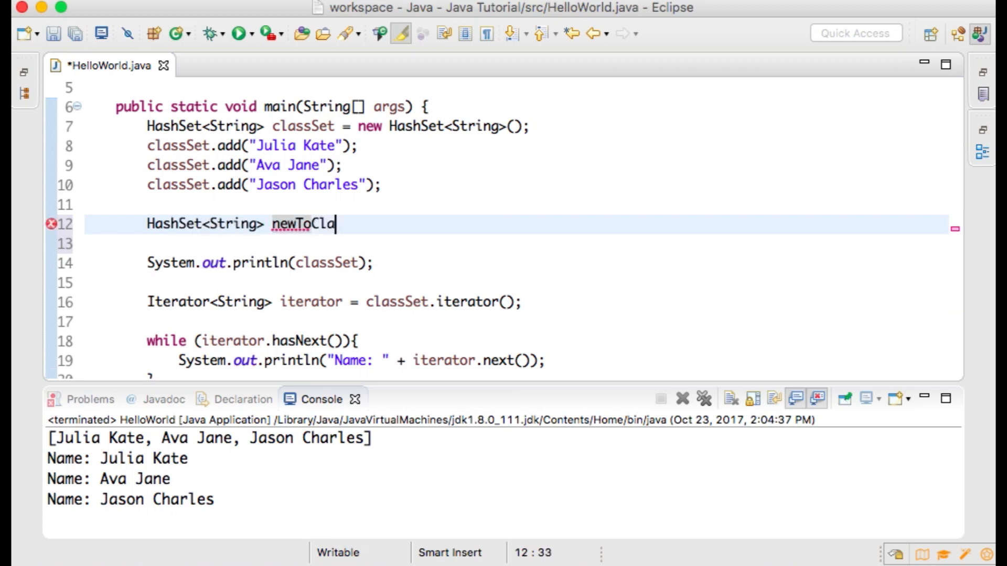
type("ss =")
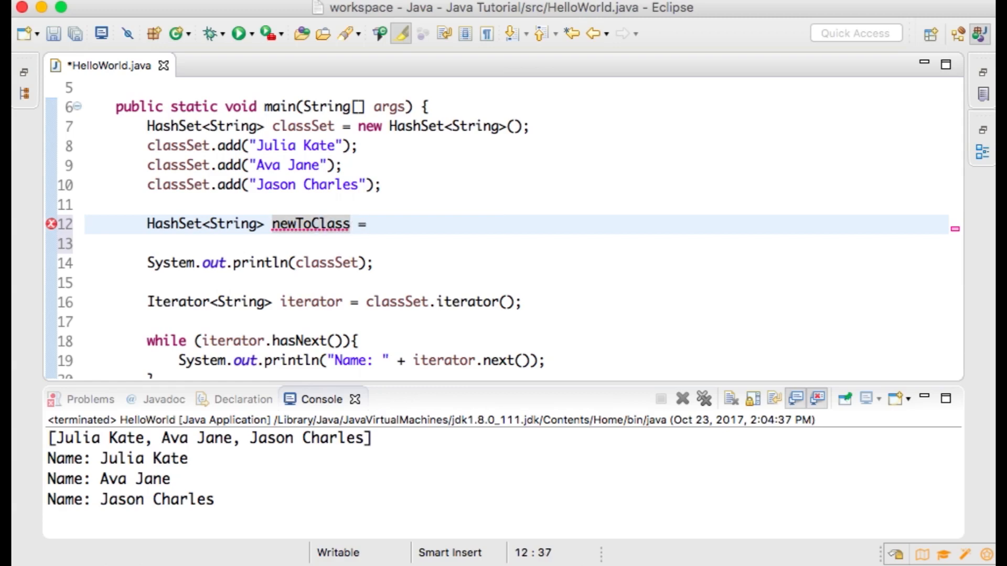
type("new HashS")
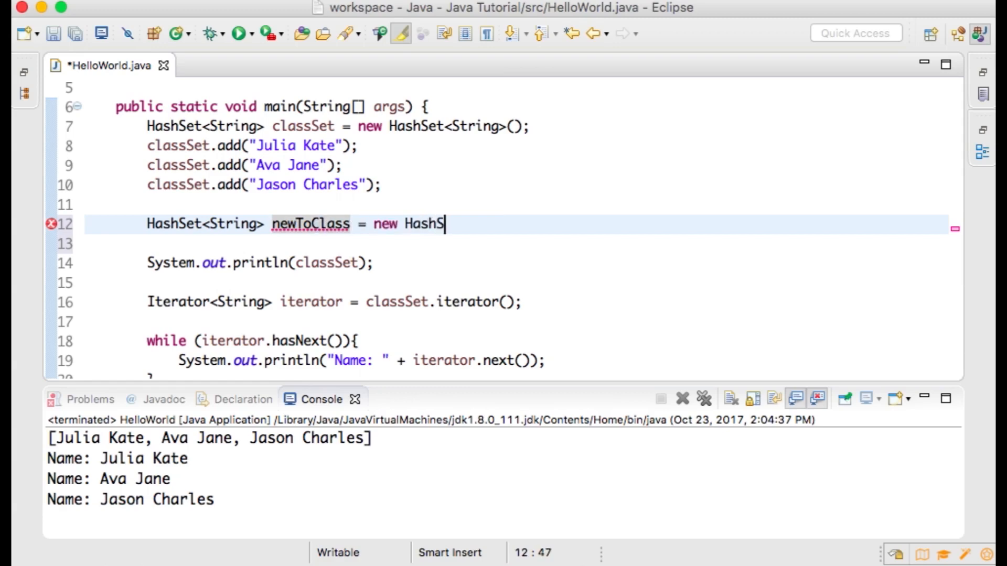
type("et<String>")
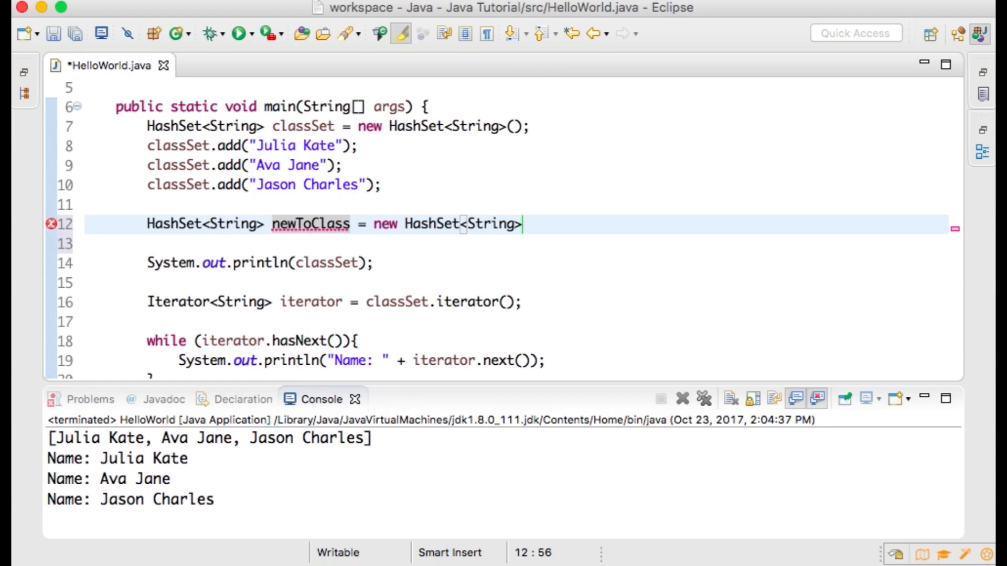
type("()")
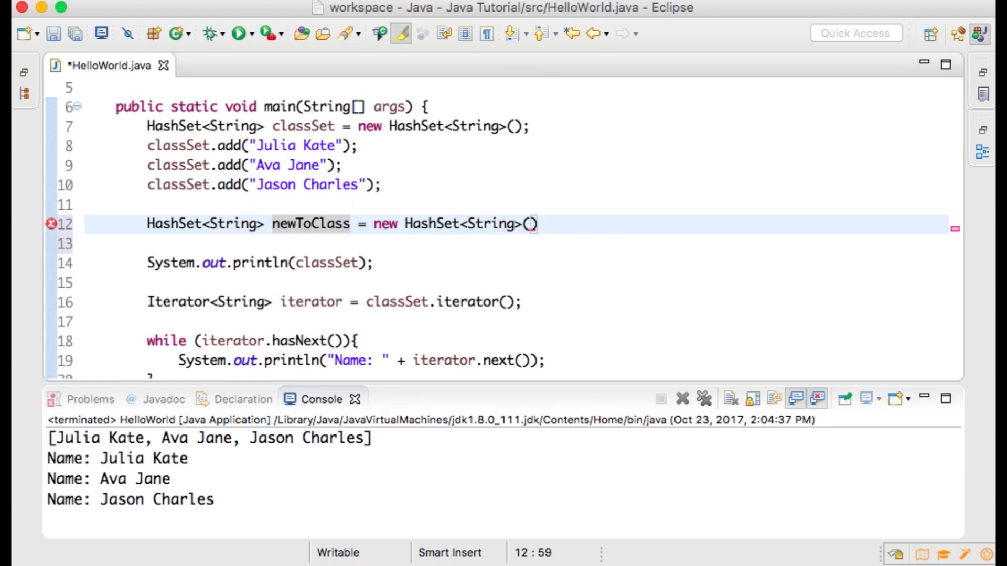
Add "Ava Jane" and "Zachary Silas" to newToClass
type("newToClass")
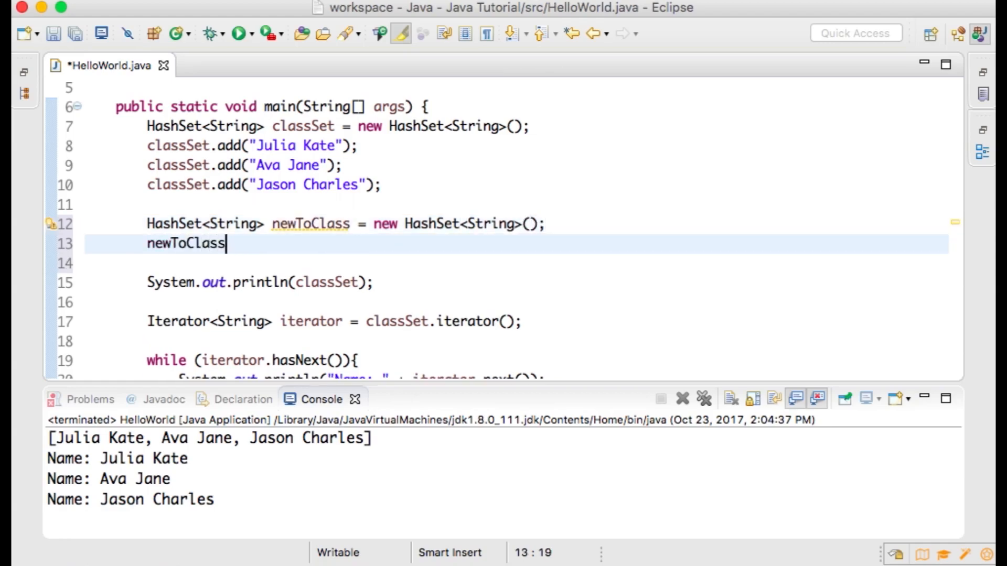
type(".add(e")
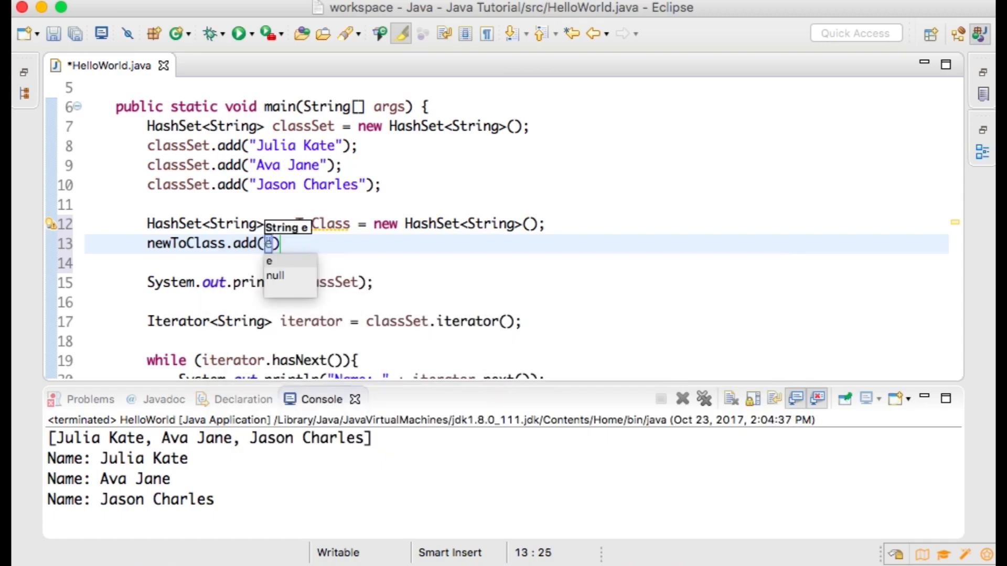
type("\"Ava Jane\"")
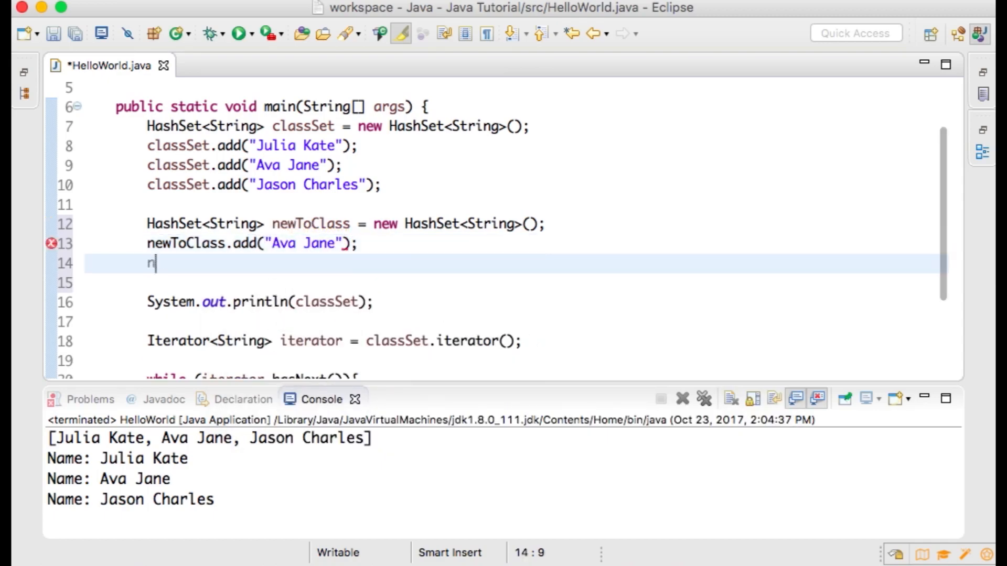
type("ewToClass.addAll(\"")
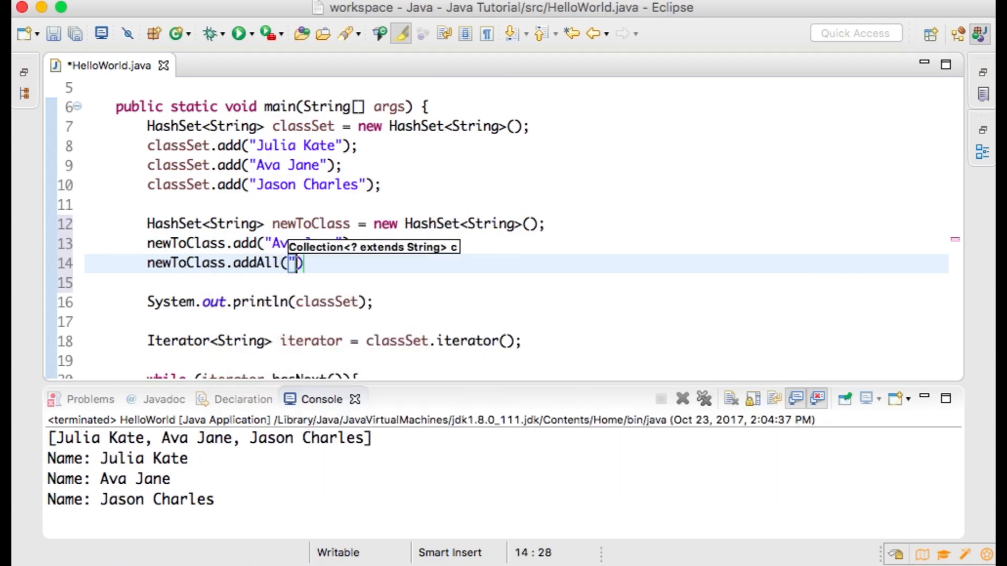
type("Za")
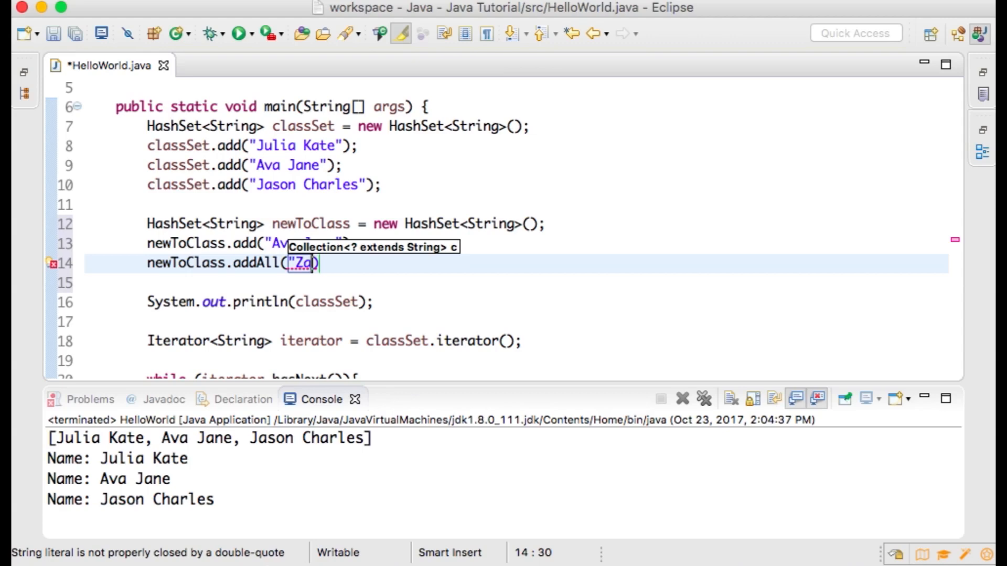
type("chary Silas\"")
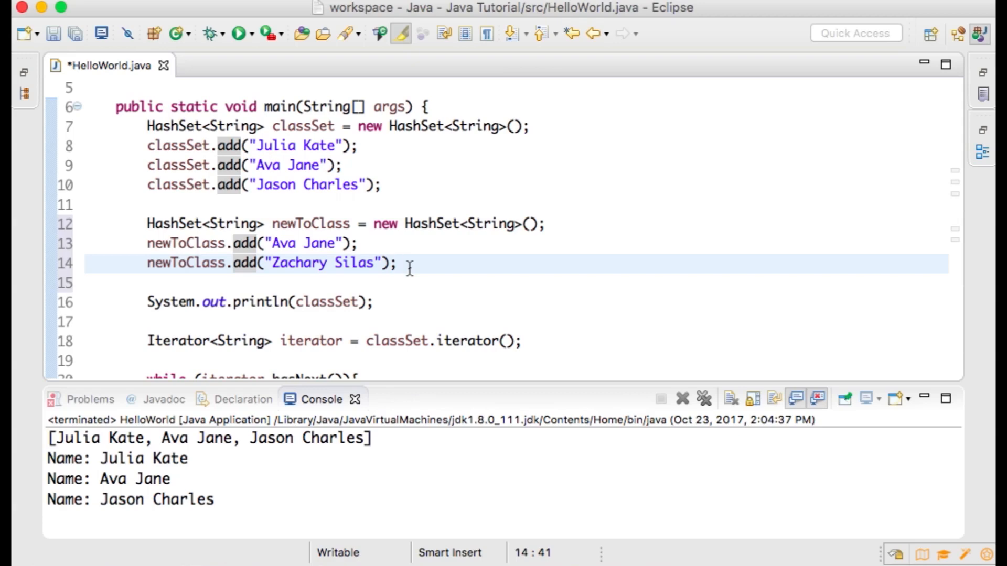
left_click(396, 262)
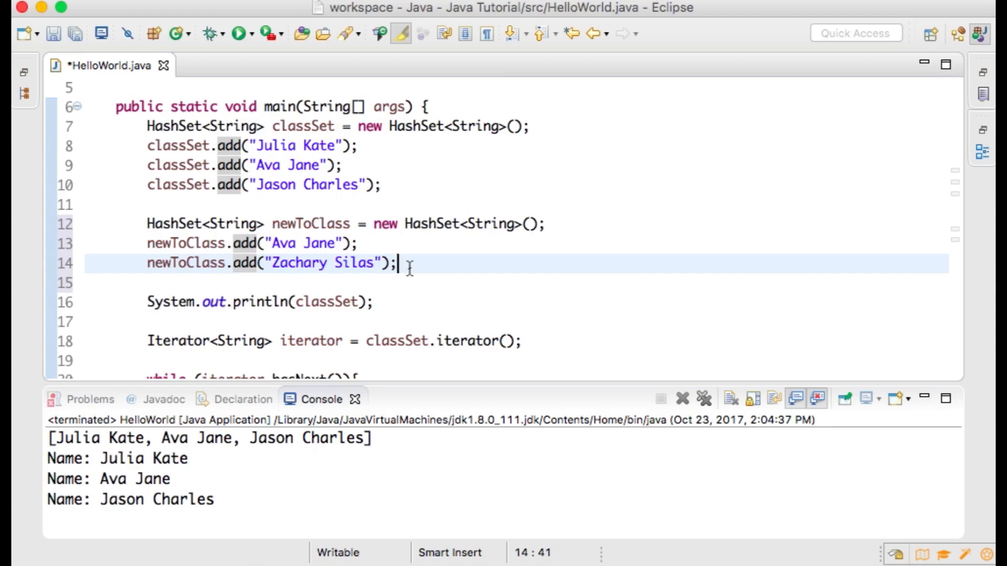
Write classSet.addAll(newToClass); and change the println argument toward newToClass
type("classSet.addAll(newT")
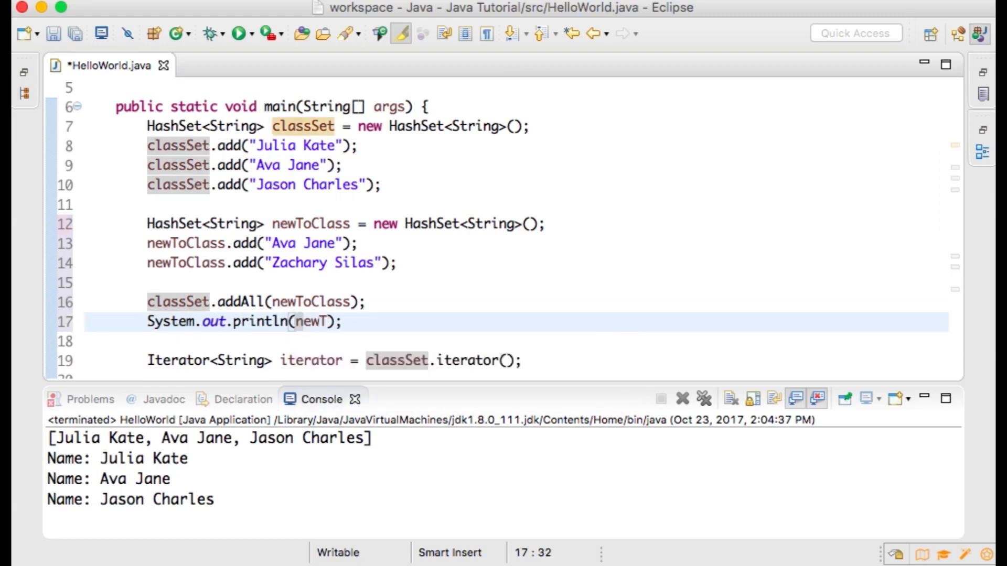
type("oClass")
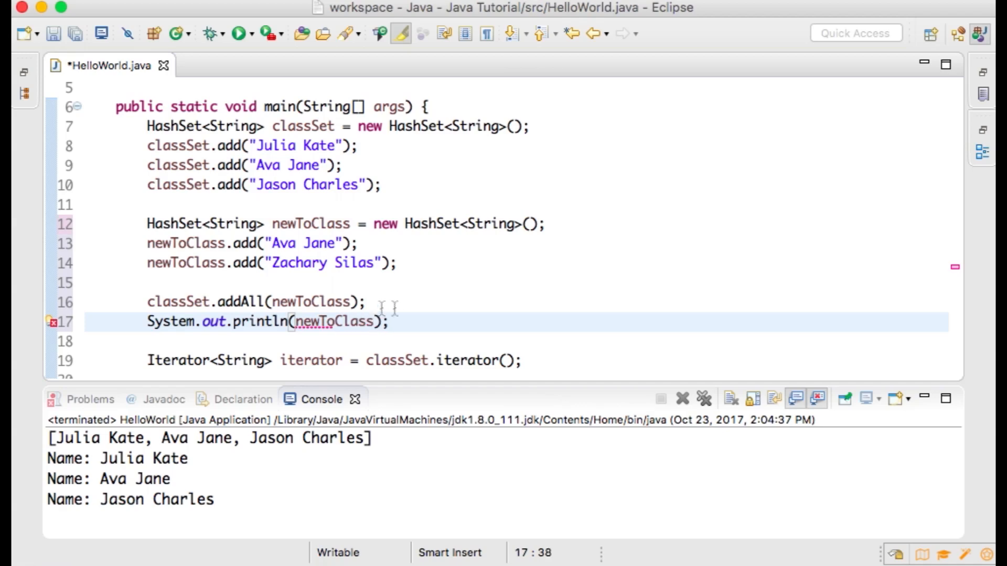
Run, cancel the errors dialog, and return to the print line to fix it to classSet
left_click(237, 33)
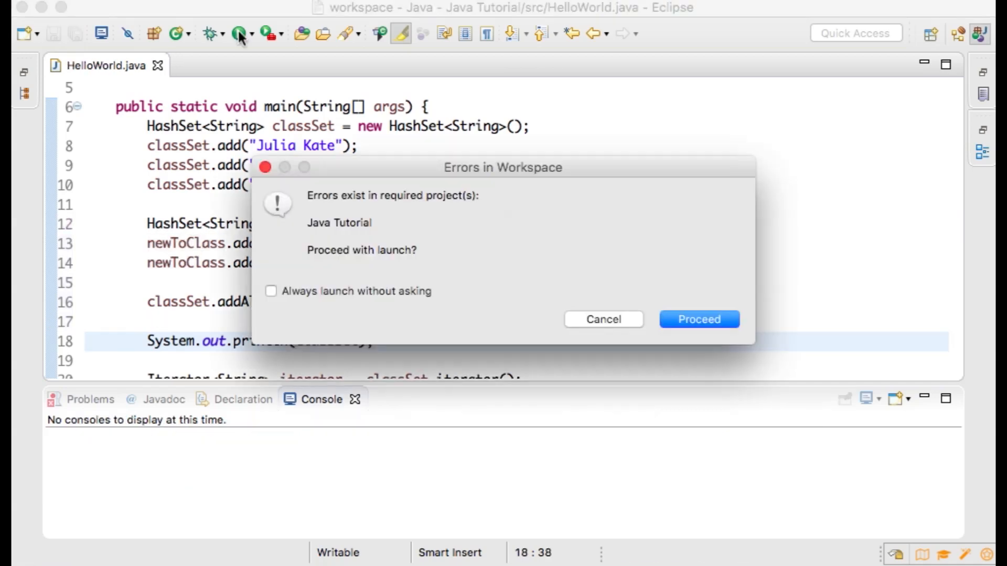
left_click(698, 319)
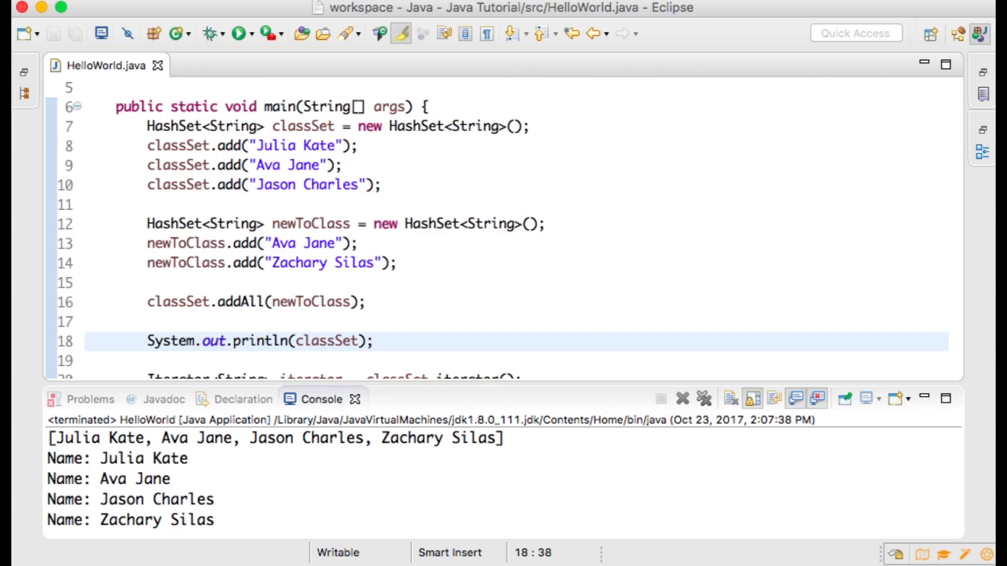
left_click(375, 341)
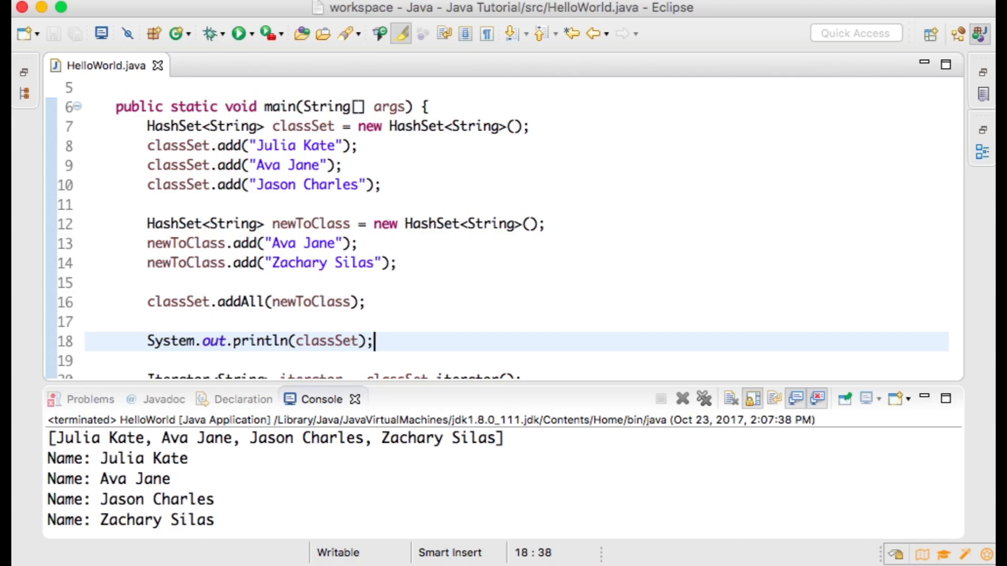
Write if(classSet.contains("Julia Kate")){ classSet.remove("Julia Kate") } above the println, missing its semicolon
type("if(")
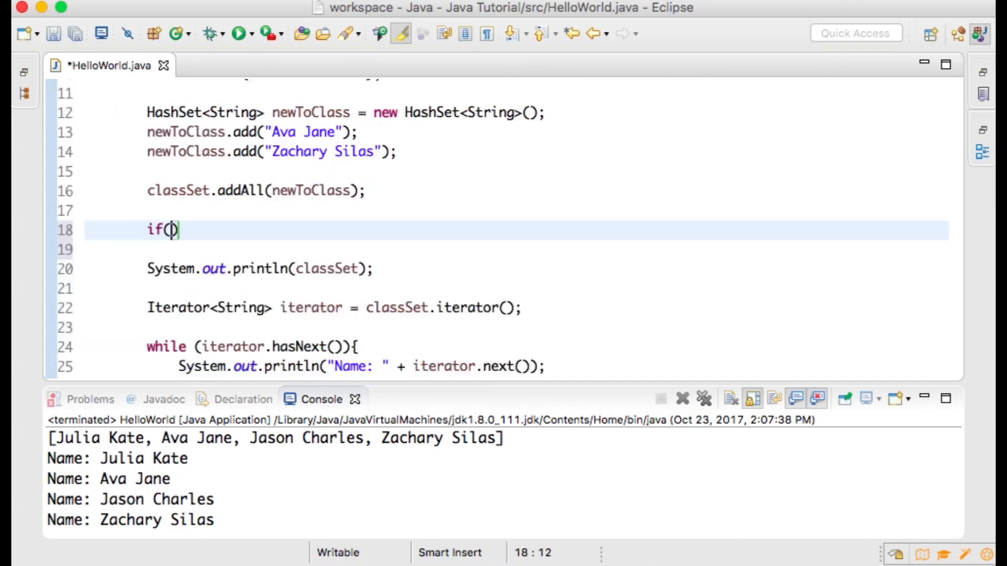
type("classSet.contains(\"Julia Kate")
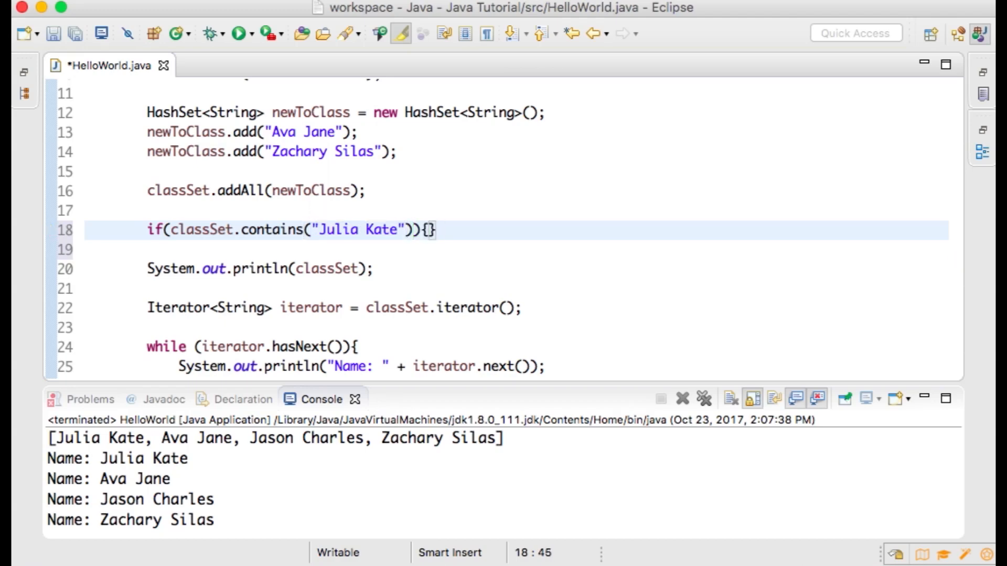
type("clas")
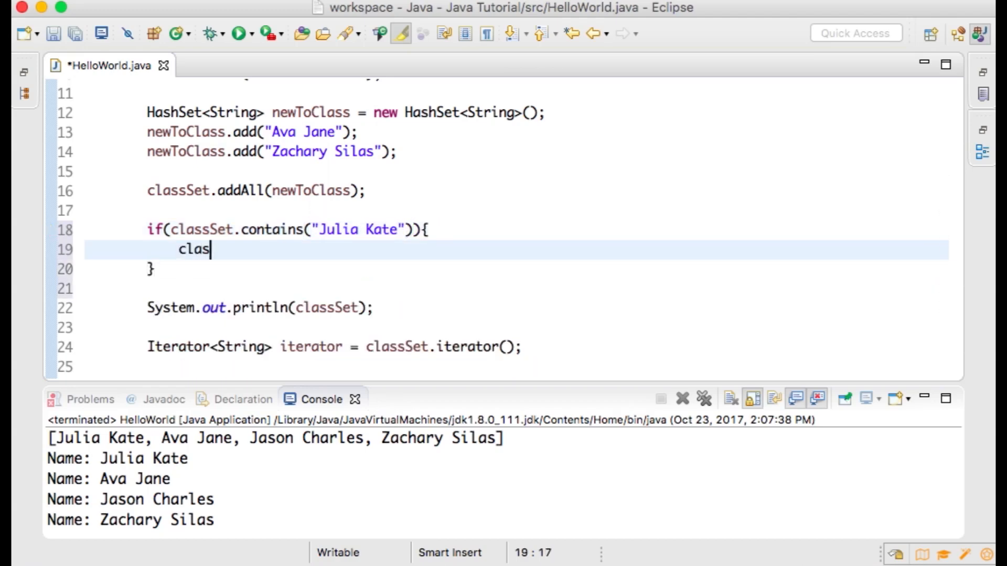
type("sSet.remove(\"Julia")
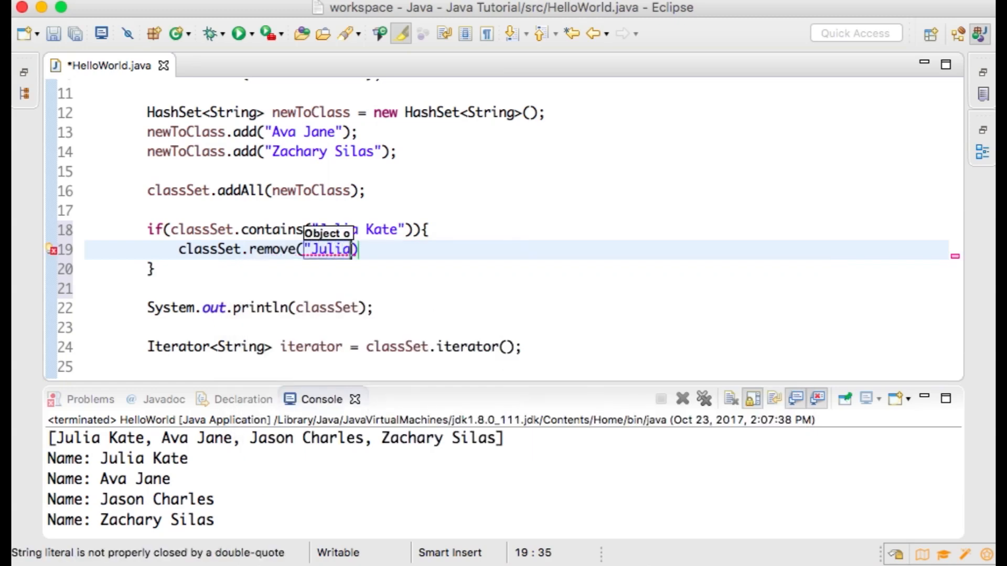
type("Kate")
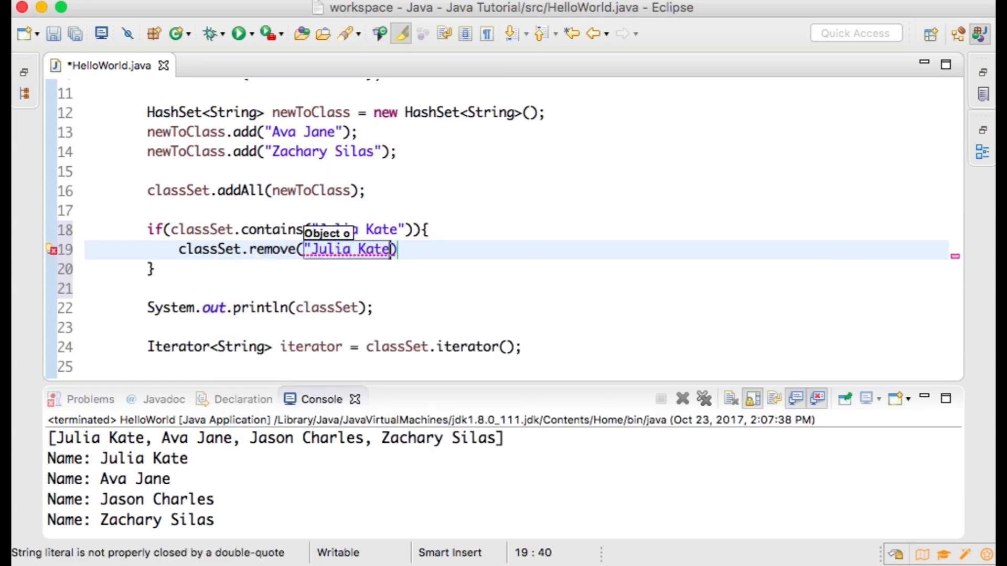
type("\"")
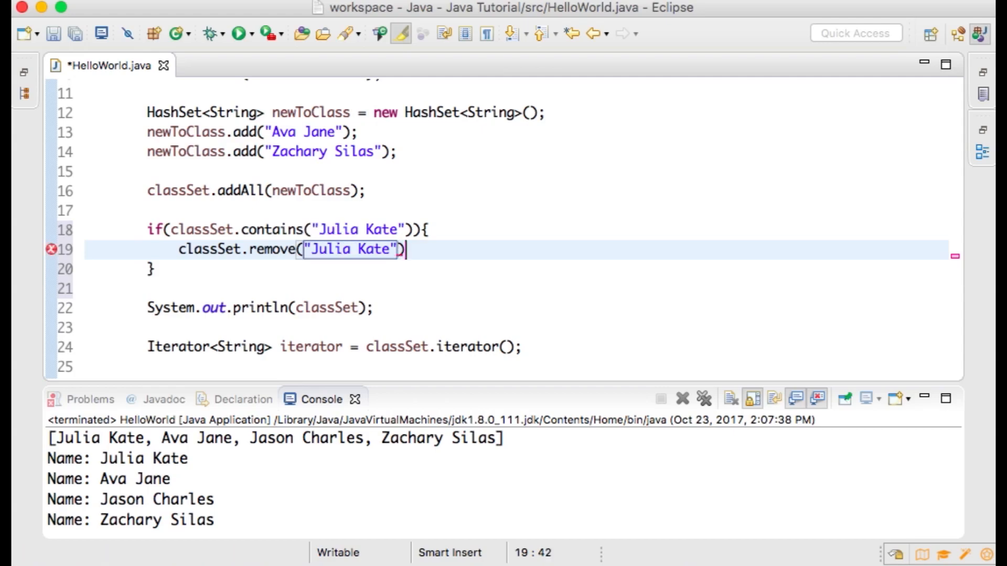
Attempt to run HelloWorld and cancel the Errors in Workspace dialog
left_click(236, 32)
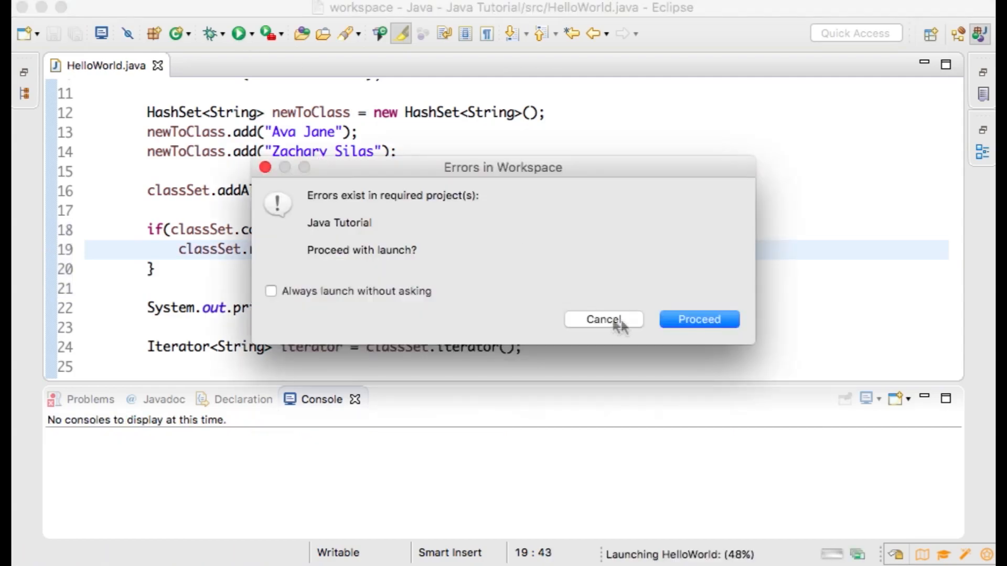
left_click(699, 318)
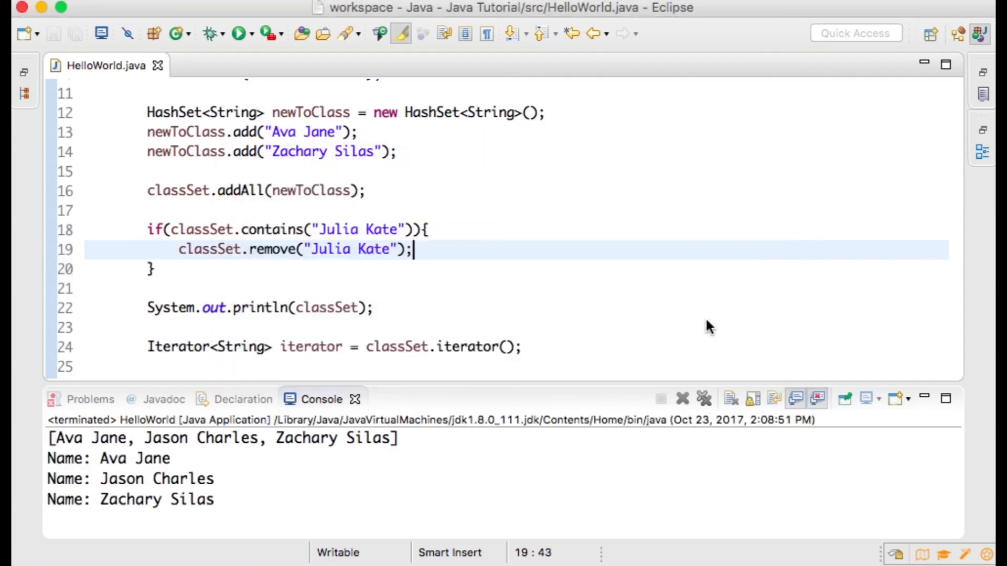